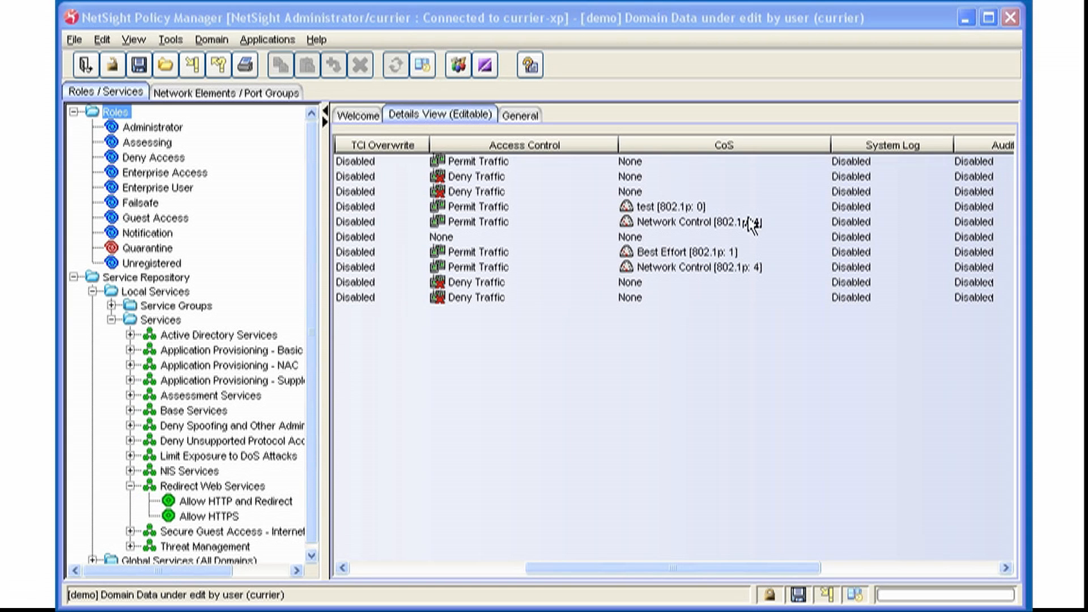
Step: Bring up the domain's Edit menu with its configuration options
{"action": "left_click", "coordinate": [101, 39]}
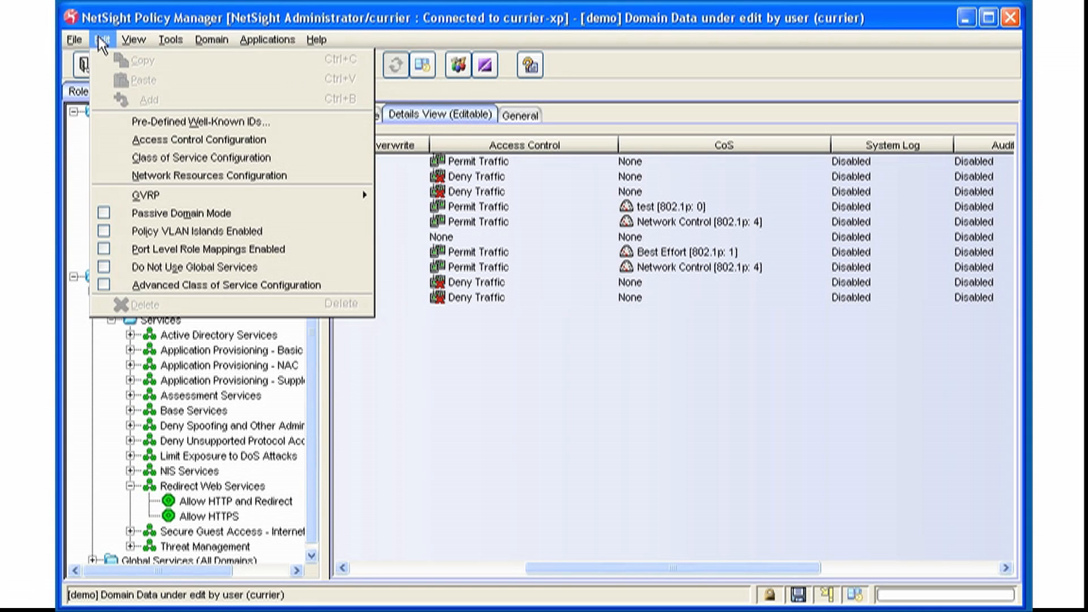
{"action": "mouse_move", "coordinate": [229, 285]}
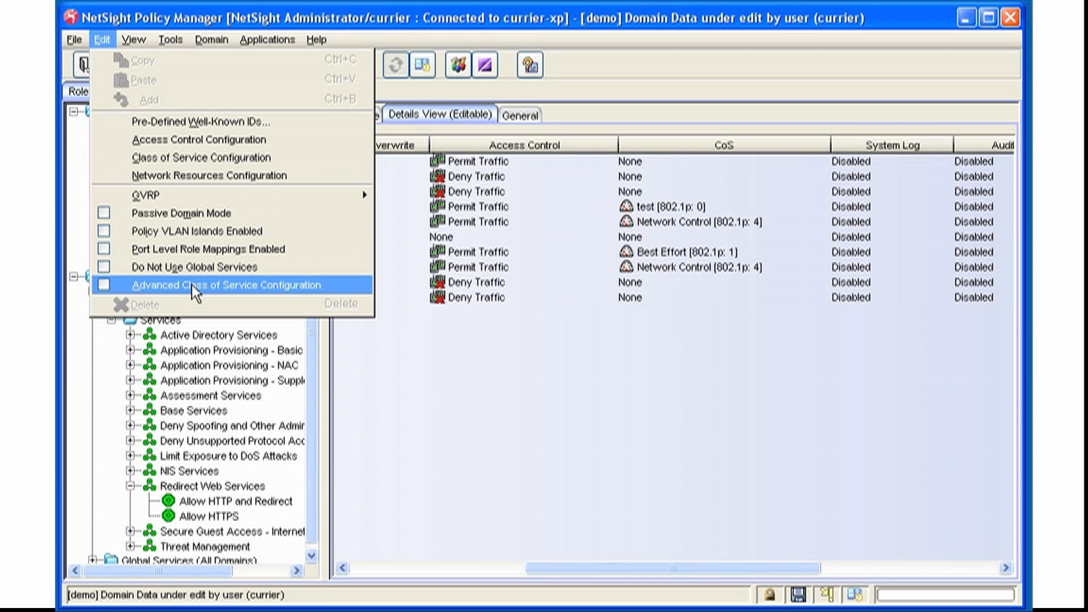
{"action": "mouse_move", "coordinate": [211, 158]}
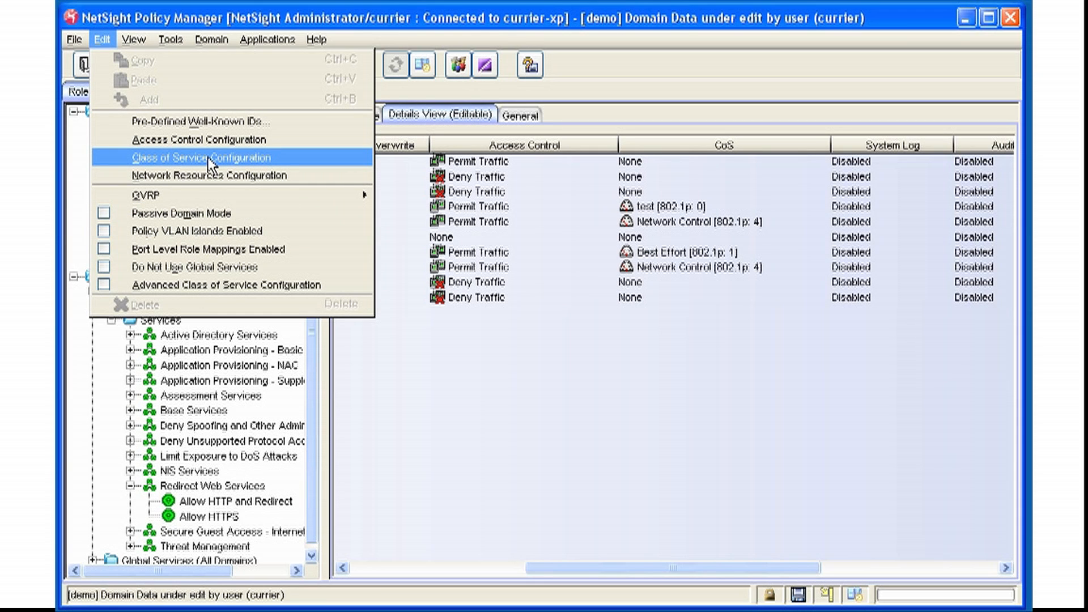
Step: Show the Class of Service Configuration window listing classes, 802.1p priorities and rate limits
{"action": "left_click", "coordinate": [201, 158]}
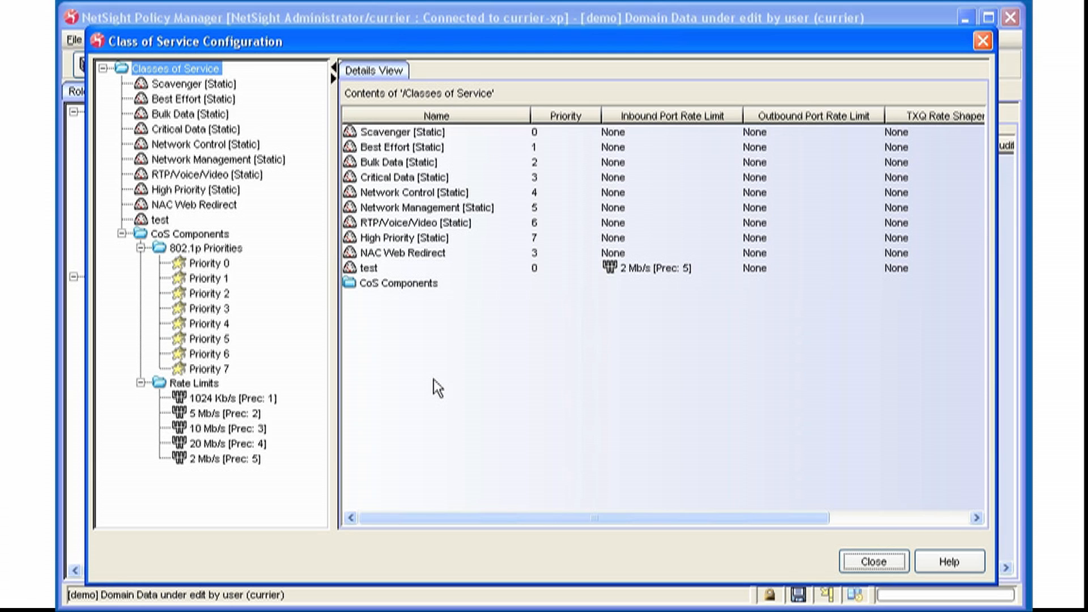
{"action": "left_click", "coordinate": [209, 204]}
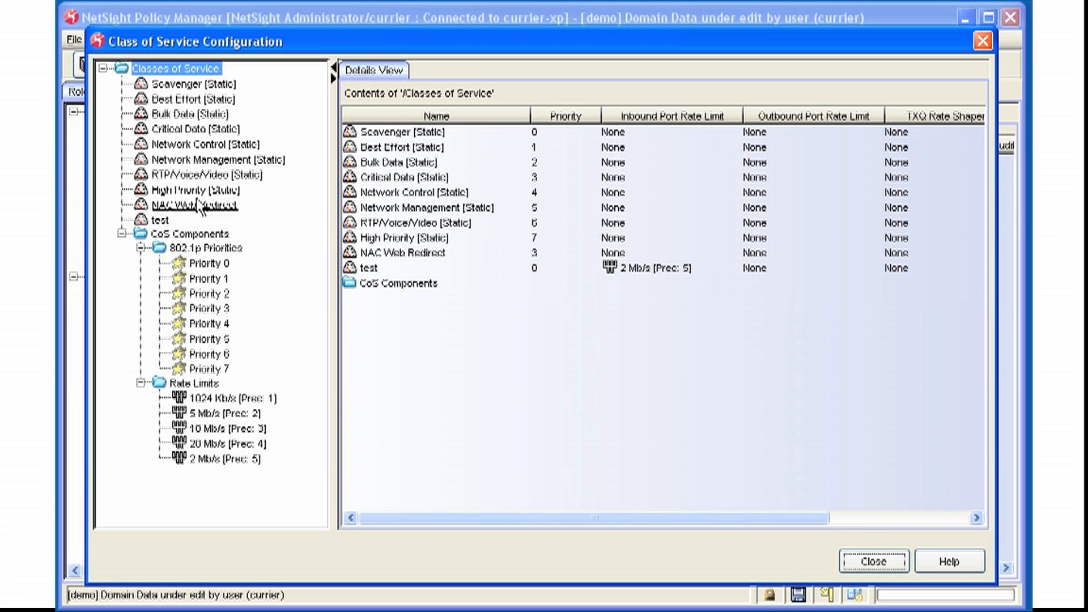
Step: Review the NAC Web Redirect class's General settings and close the configuration window
{"action": "left_click", "coordinate": [205, 203]}
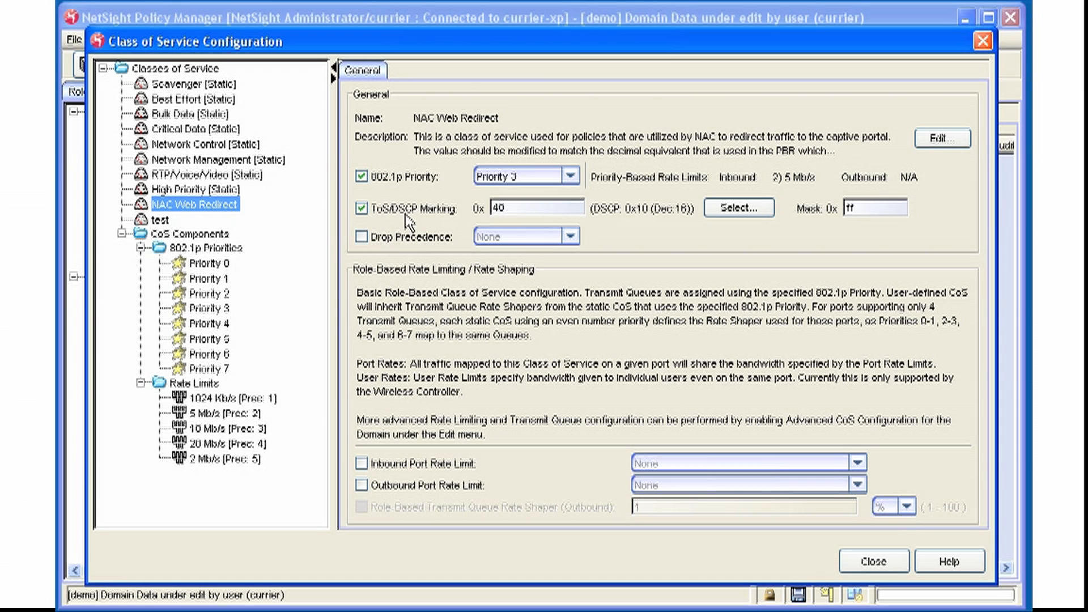
{"action": "mouse_move", "coordinate": [411, 224]}
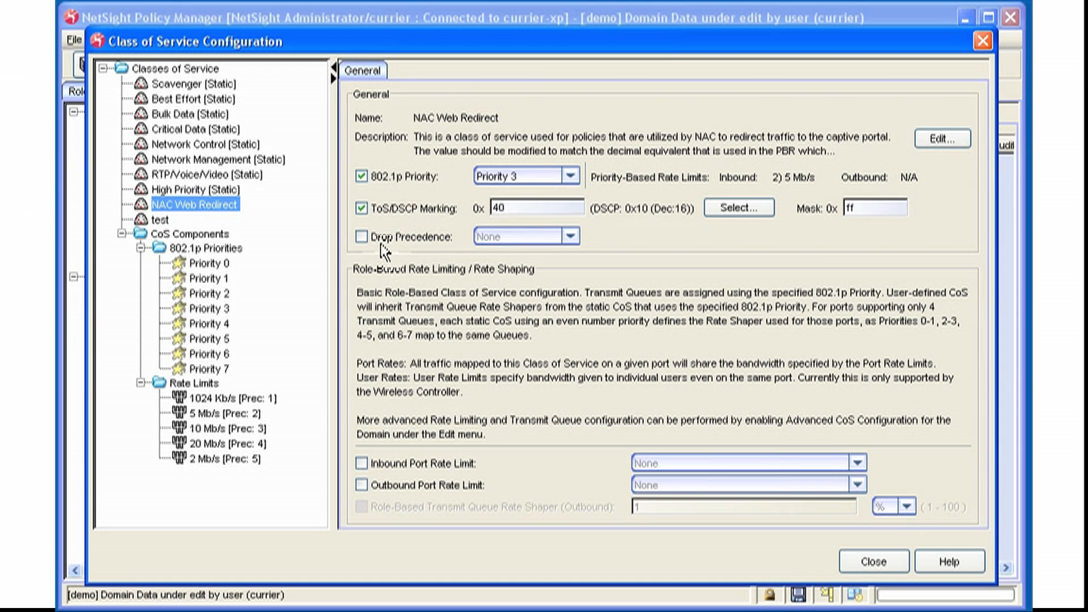
{"action": "mouse_move", "coordinate": [444, 251]}
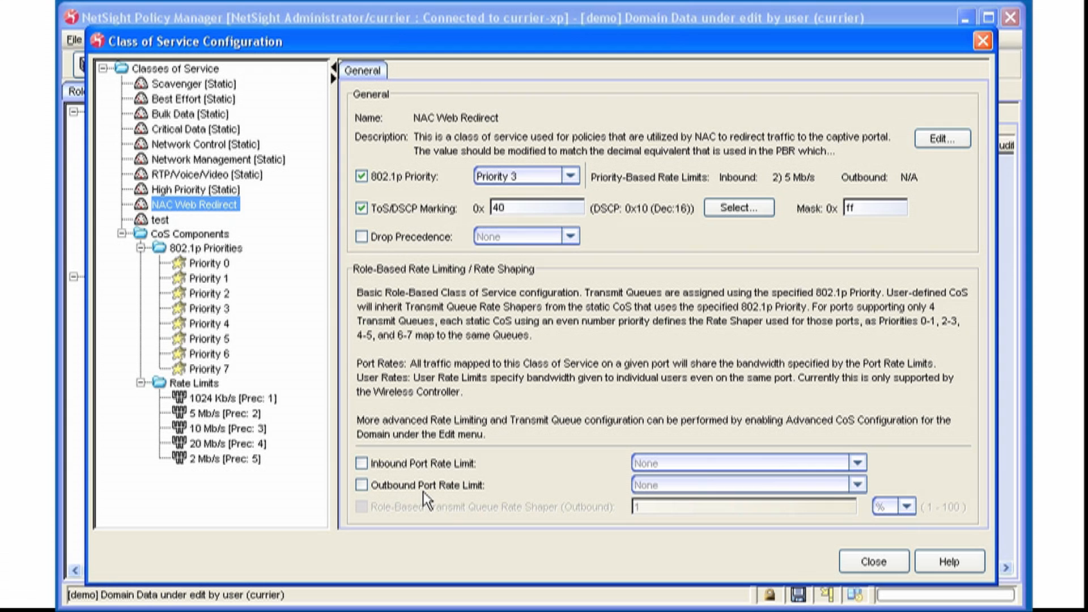
{"action": "mouse_move", "coordinate": [513, 537]}
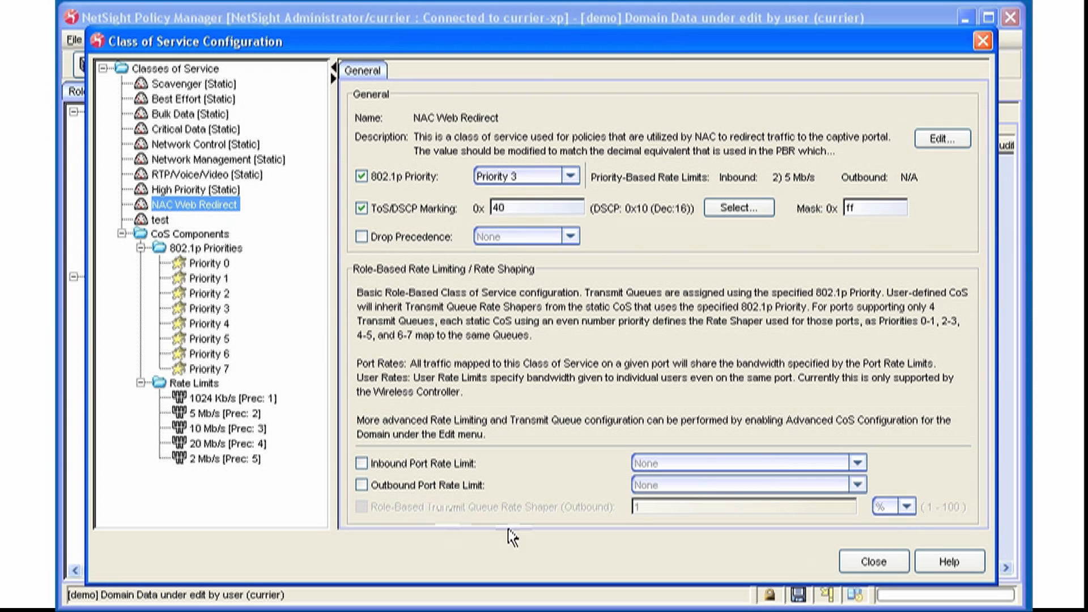
{"action": "left_click", "coordinate": [874, 561]}
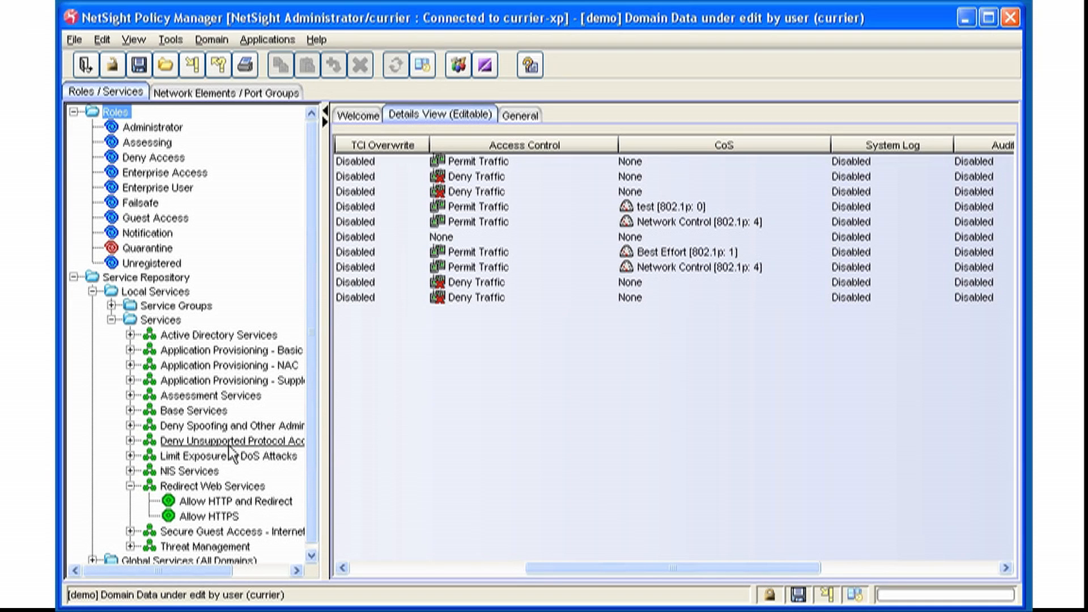
Step: Show the Allow HTTP and Redirect service under Redirect Web Services in the Service Repository
{"action": "left_click", "coordinate": [235, 502]}
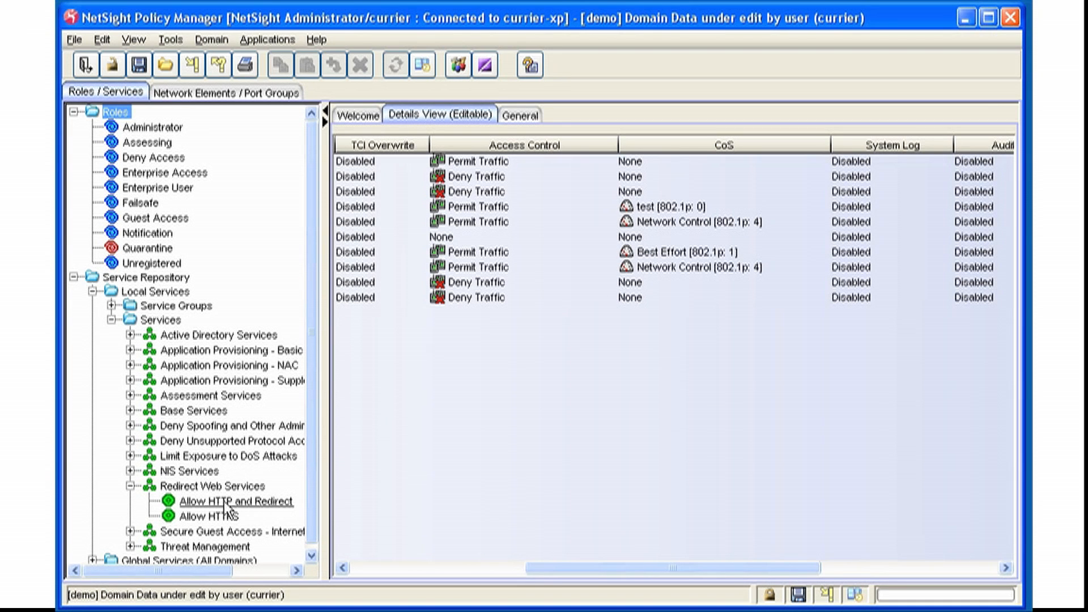
{"action": "mouse_move", "coordinate": [233, 503]}
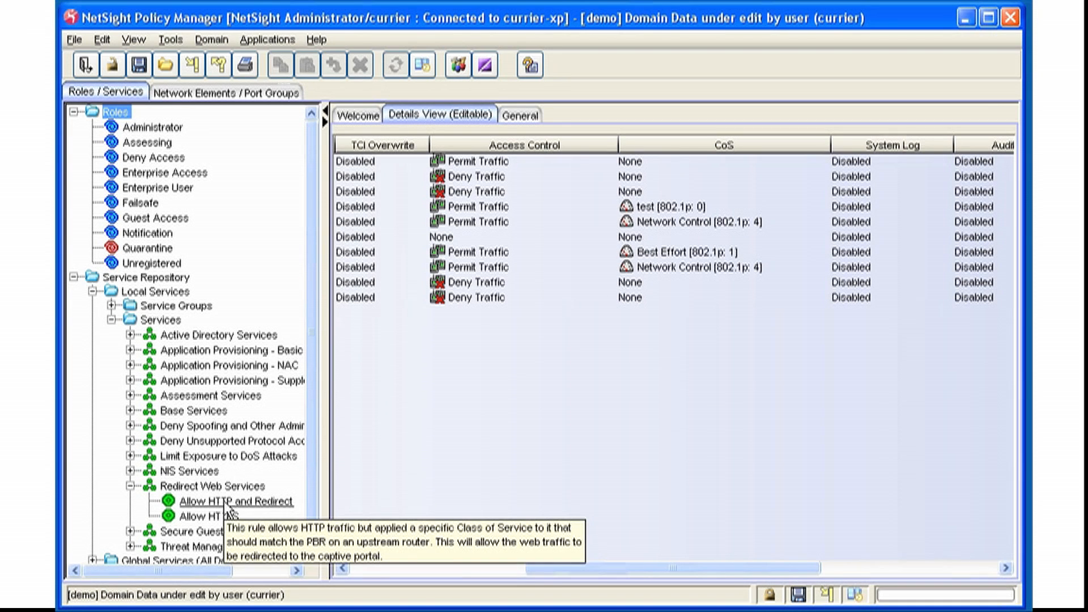
{"action": "mouse_move", "coordinate": [158, 219]}
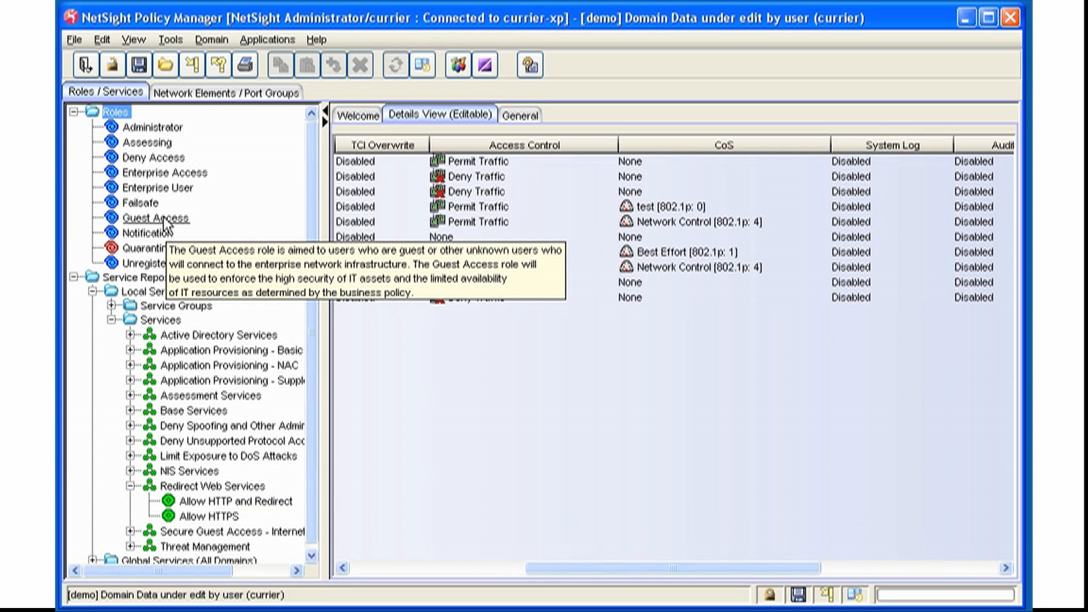
{"action": "mouse_move", "coordinate": [236, 501]}
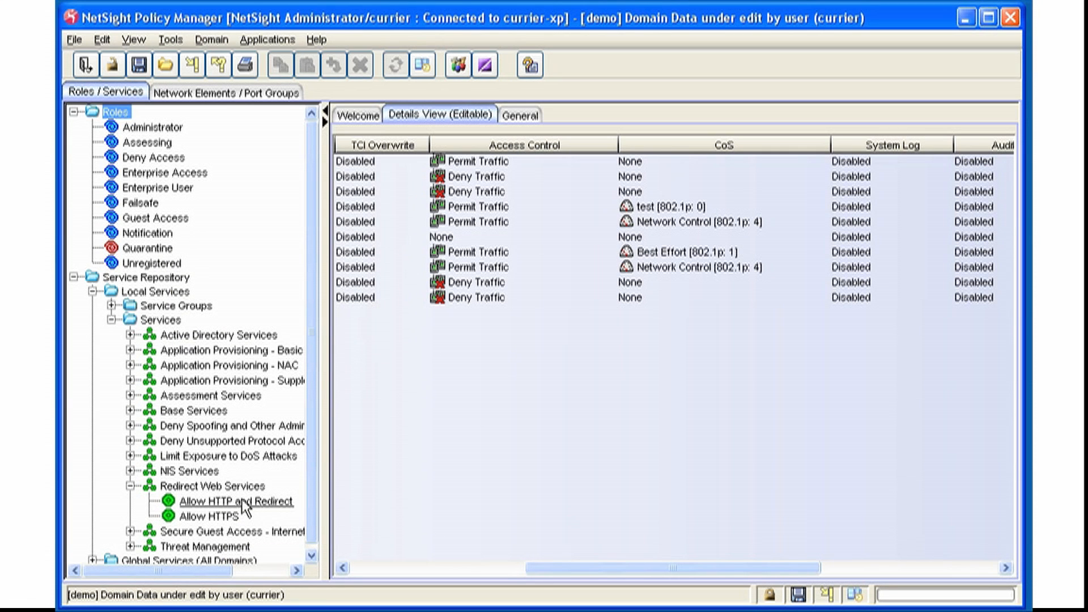
{"action": "left_click", "coordinate": [236, 501]}
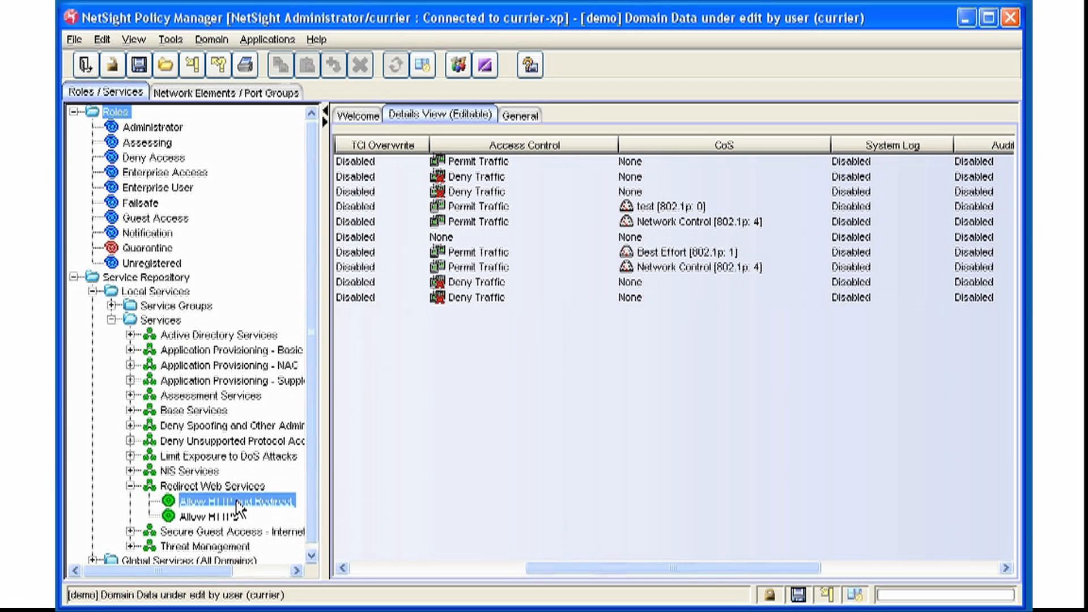
{"action": "left_click", "coordinate": [236, 500]}
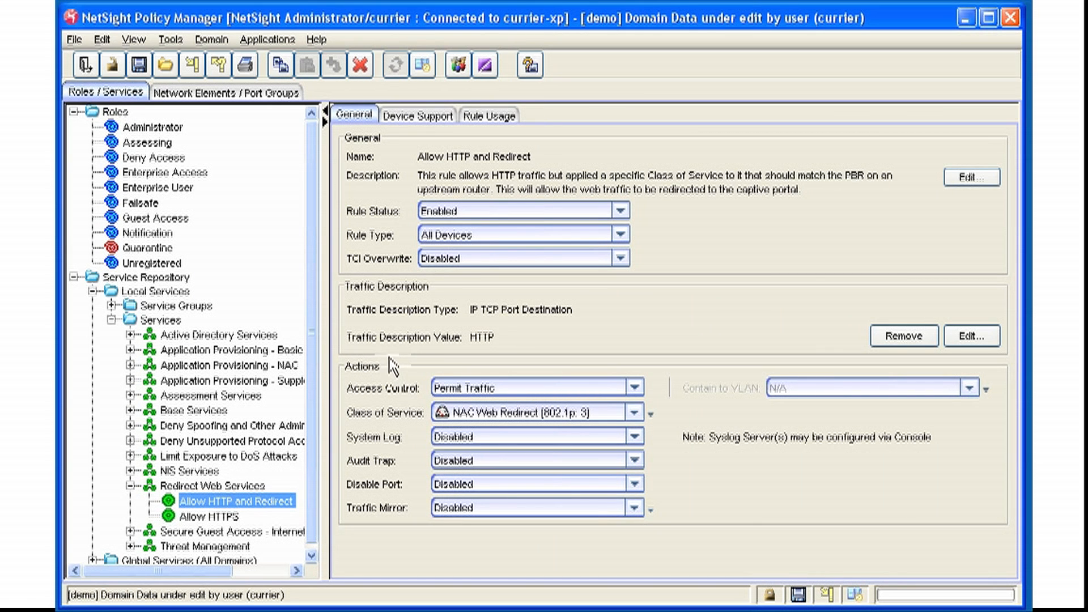
{"action": "mouse_move", "coordinate": [537, 423]}
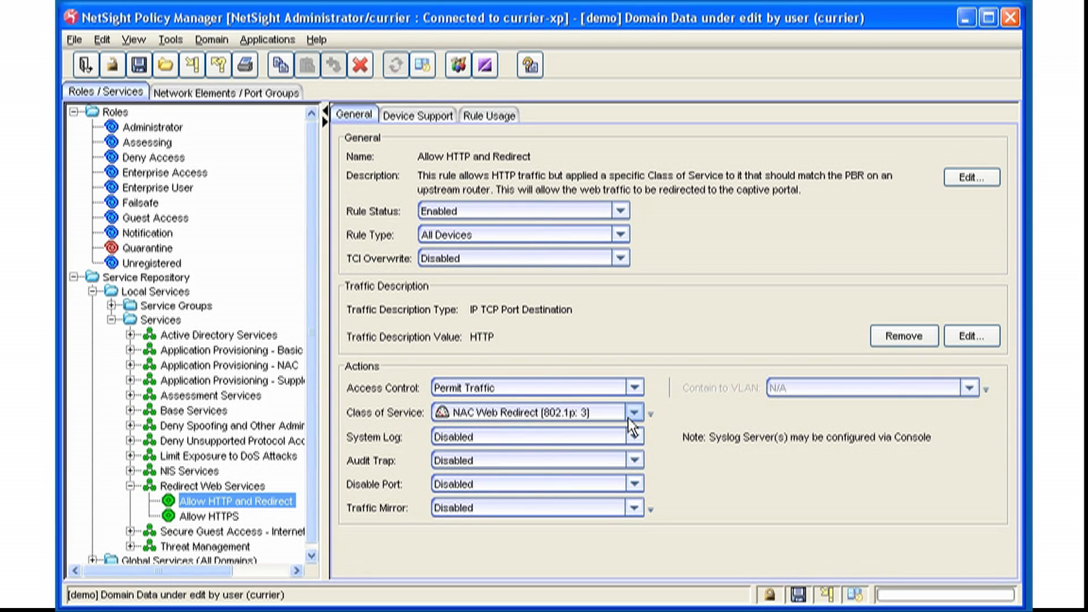
{"action": "mouse_move", "coordinate": [471, 357]}
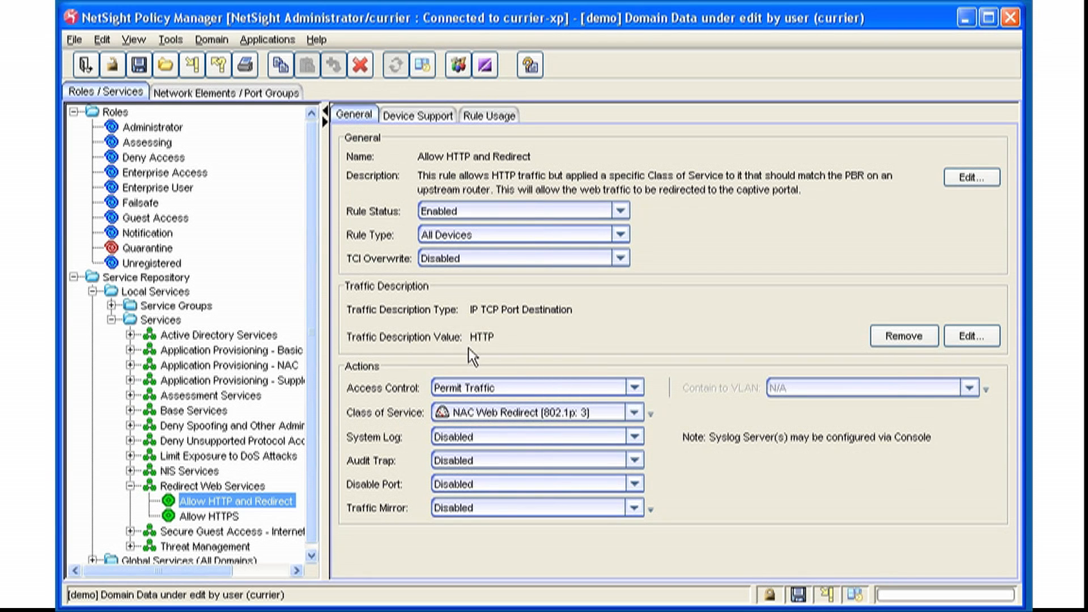
{"action": "mouse_move", "coordinate": [389, 435]}
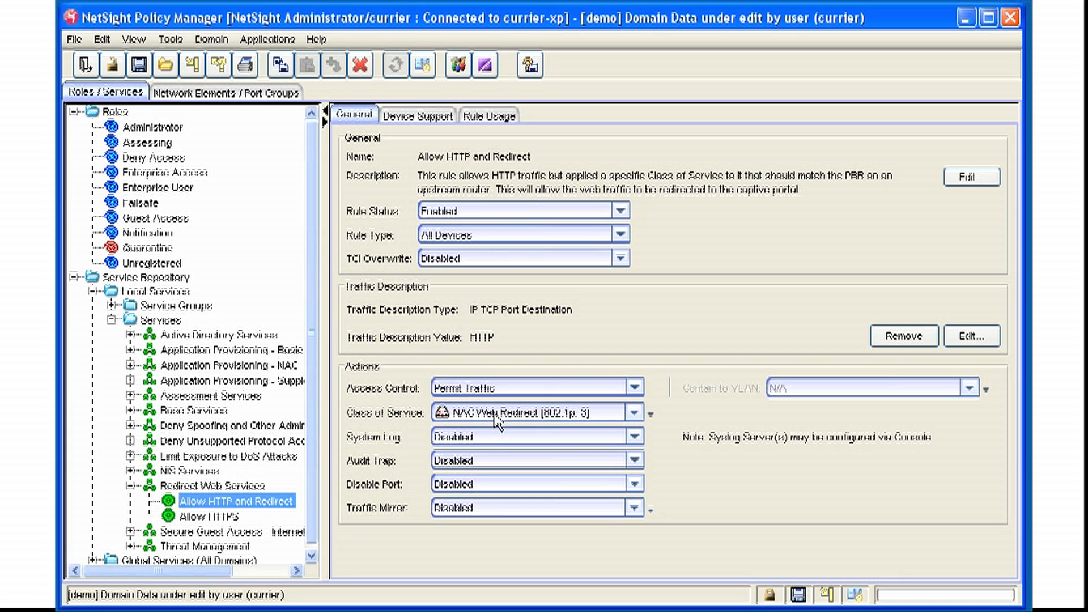
Step: Bring up the Edit menu again while the Allow HTTP and Redirect rule stays displayed
{"action": "left_click", "coordinate": [101, 40]}
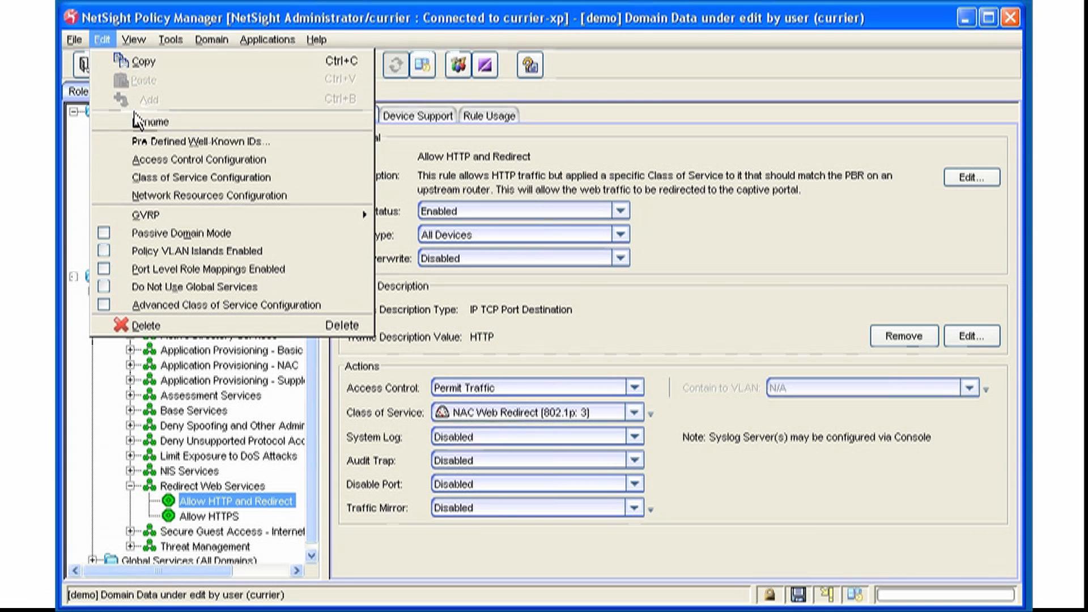
{"action": "left_click", "coordinate": [201, 177]}
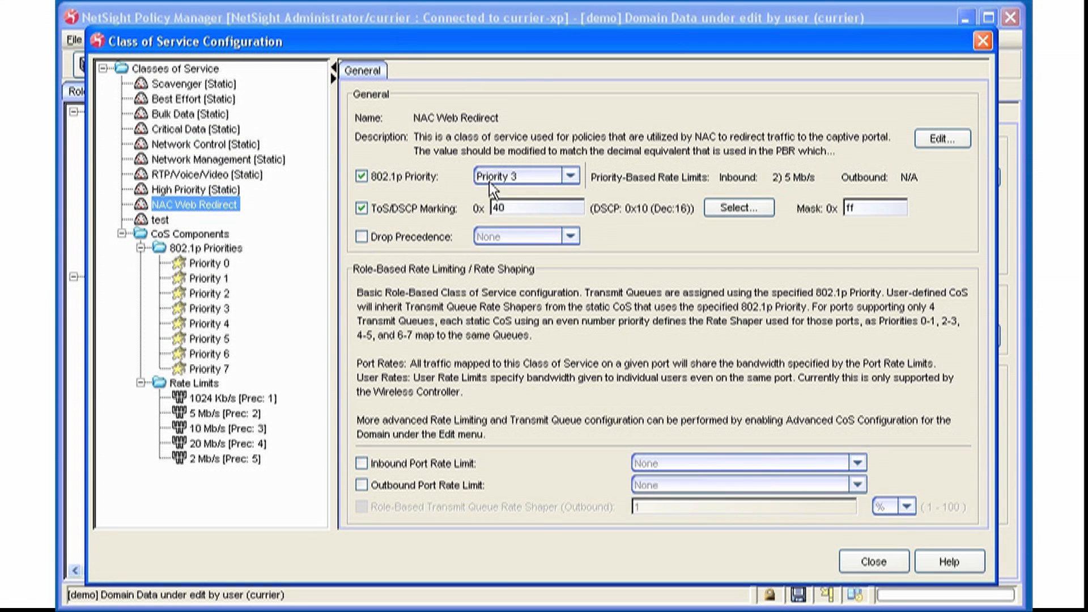
{"action": "mouse_move", "coordinate": [522, 193]}
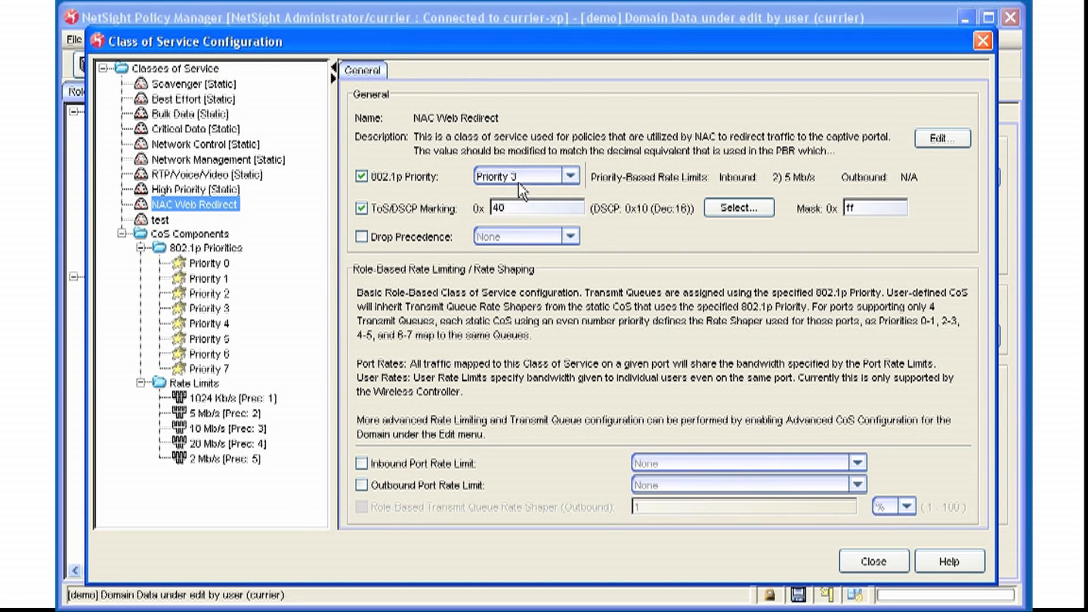
{"action": "mouse_move", "coordinate": [413, 219]}
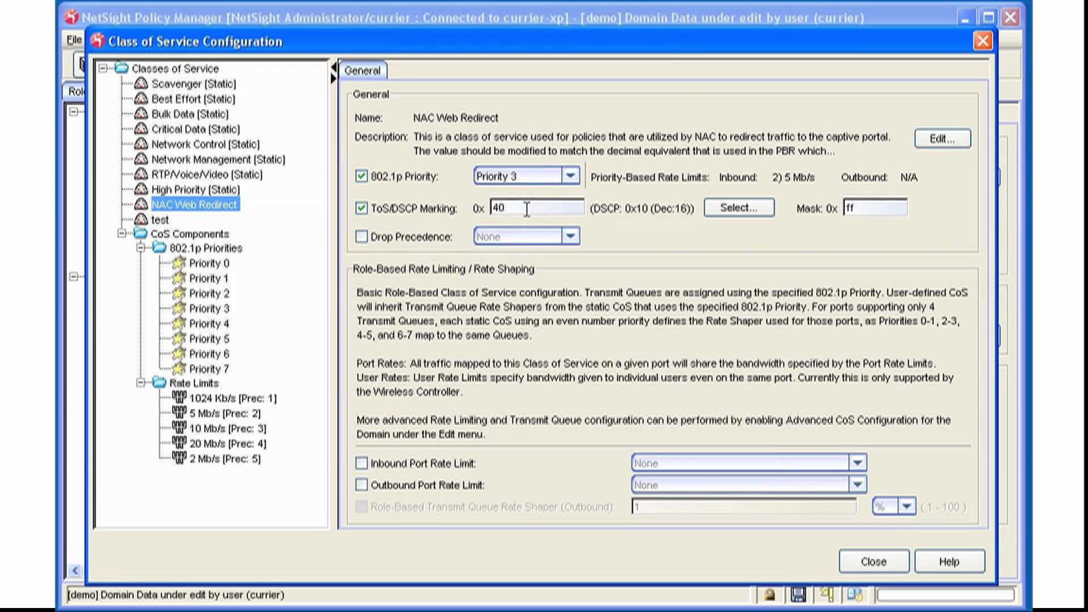
{"action": "mouse_move", "coordinate": [475, 475]}
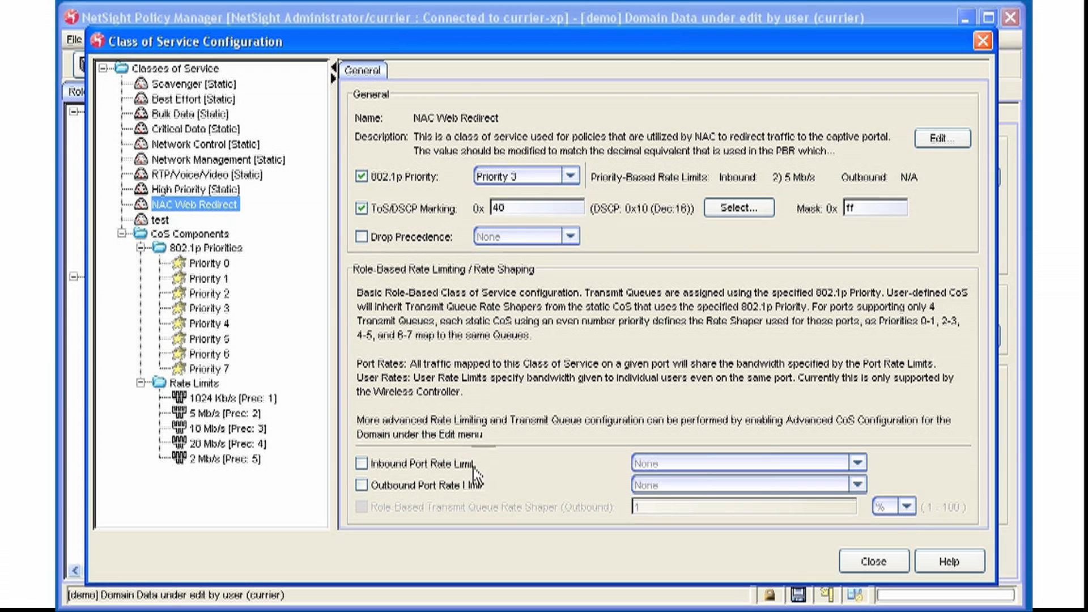
{"action": "mouse_move", "coordinate": [453, 503]}
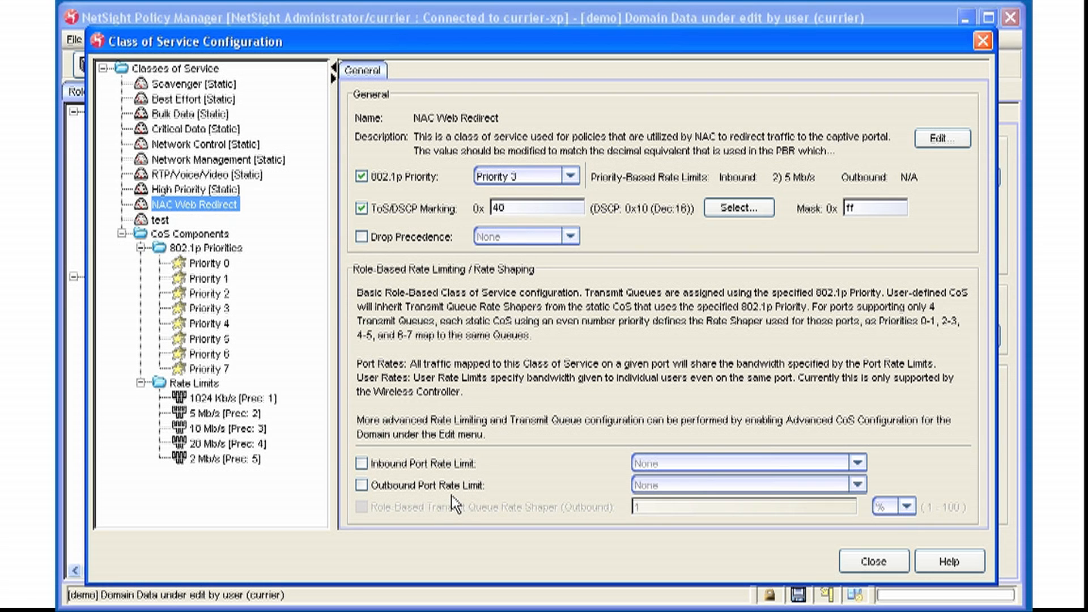
{"action": "left_click", "coordinate": [873, 561]}
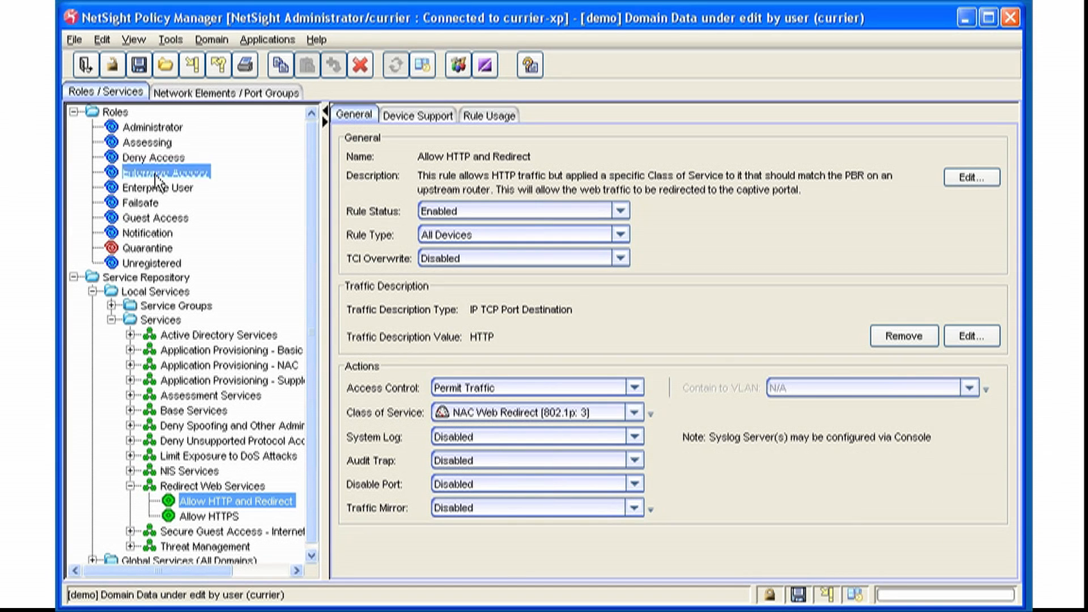
Step: Show the Enterprise Access role's general settings with test (802.1p: 0) as default class of service
{"action": "left_click", "coordinate": [158, 173]}
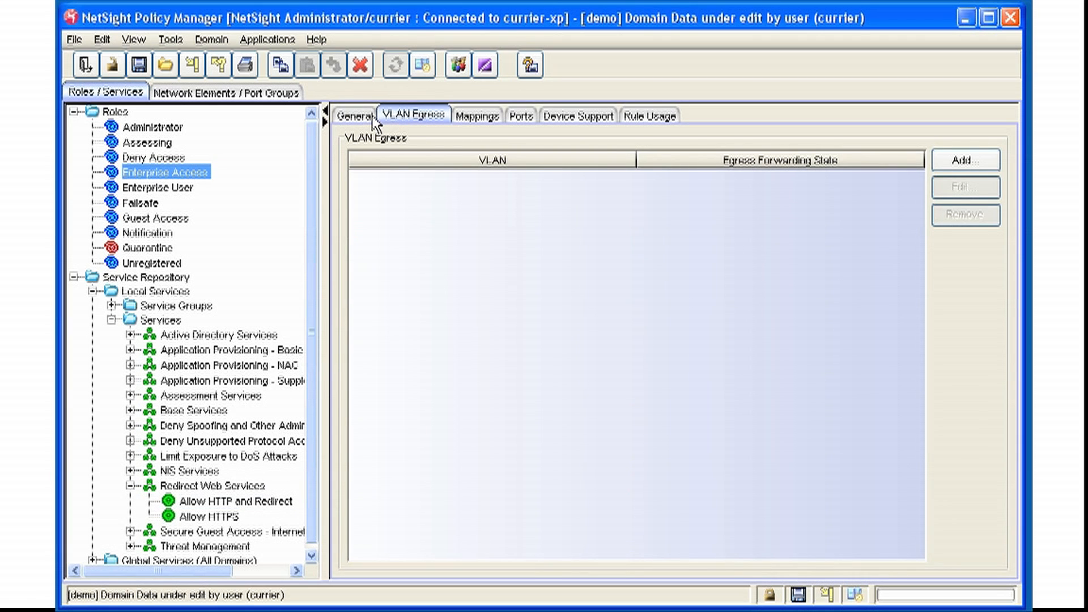
{"action": "left_click", "coordinate": [354, 115]}
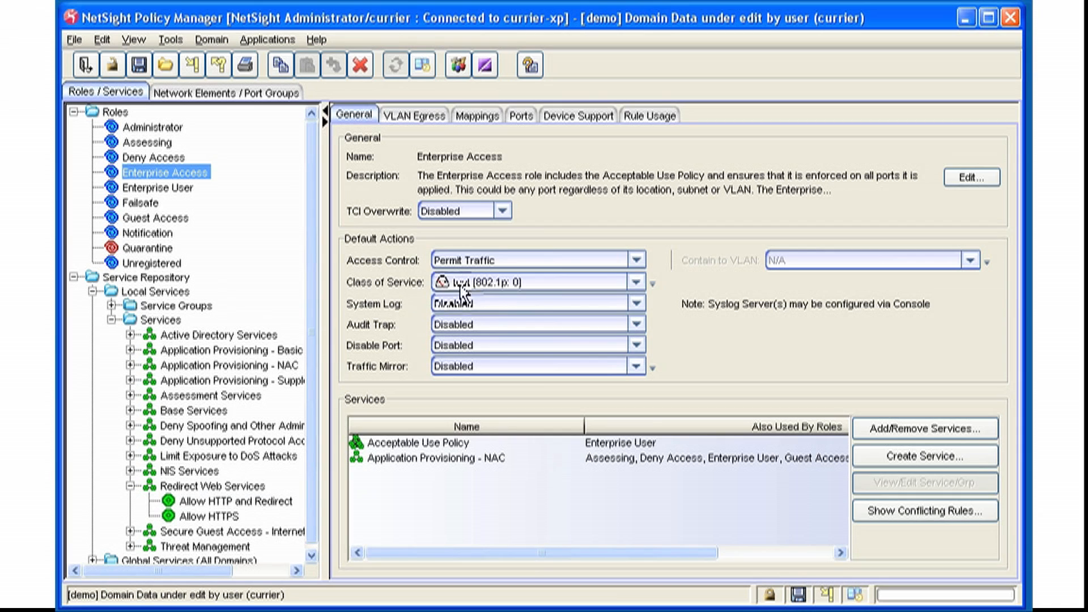
{"action": "mouse_move", "coordinate": [455, 295]}
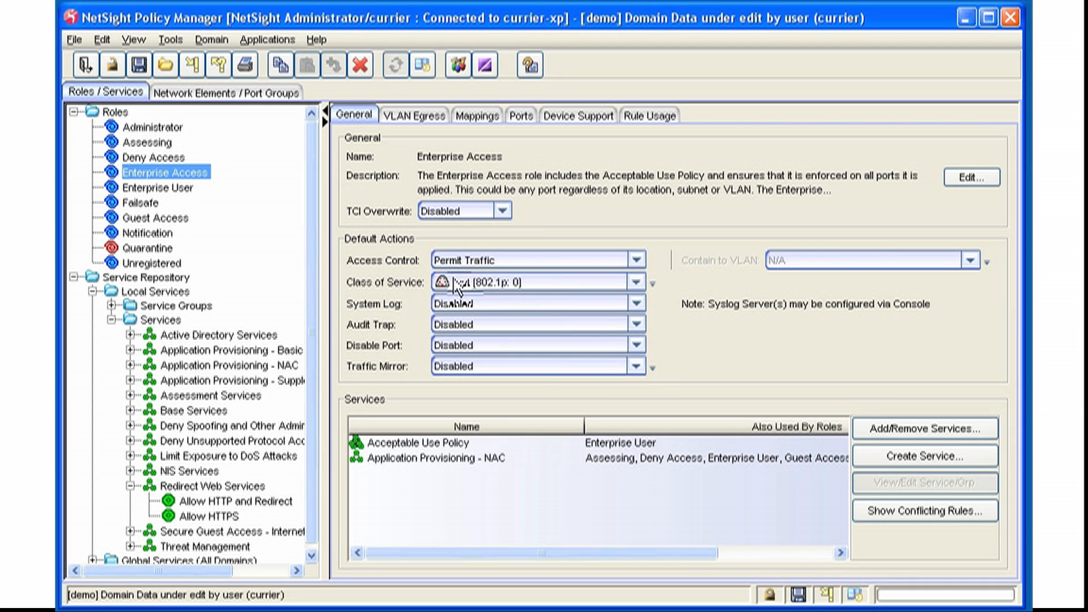
{"action": "left_click", "coordinate": [101, 39]}
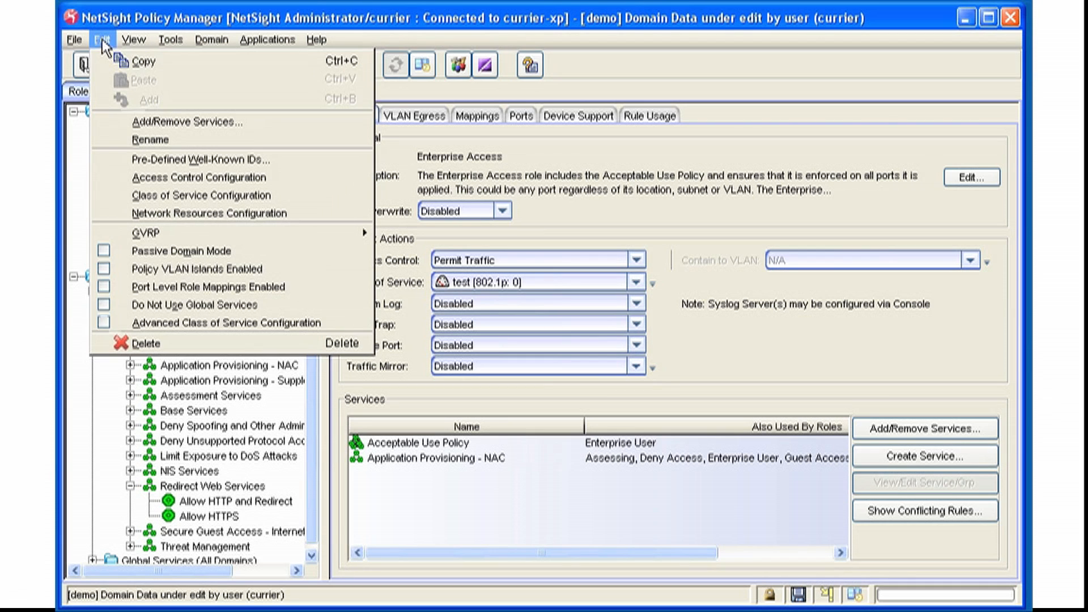
{"action": "left_click", "coordinate": [202, 195]}
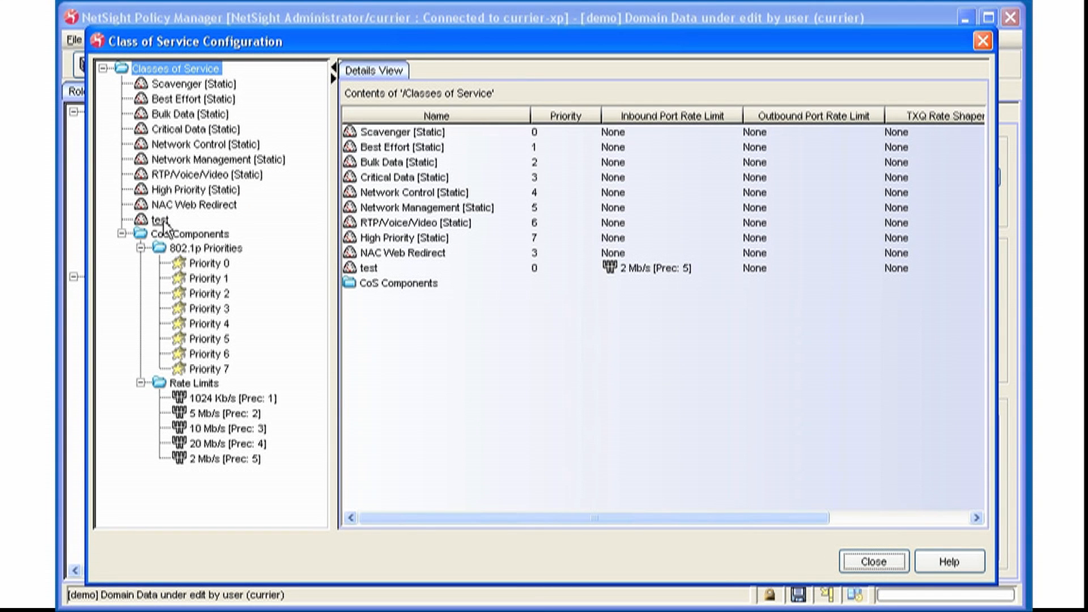
{"action": "mouse_move", "coordinate": [406, 278]}
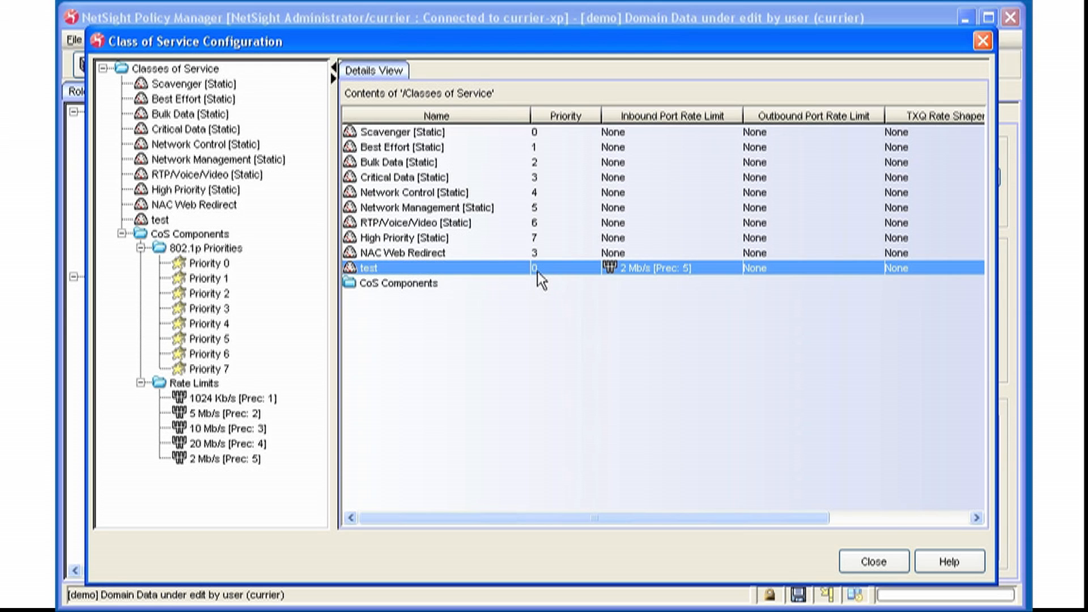
{"action": "mouse_move", "coordinate": [657, 279]}
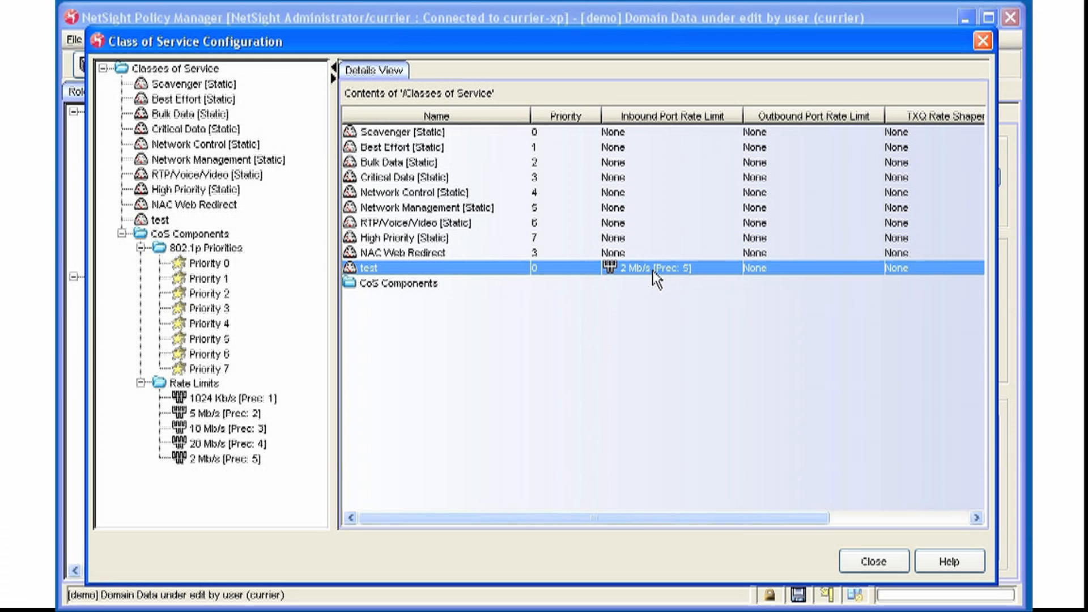
{"action": "mouse_move", "coordinate": [497, 277]}
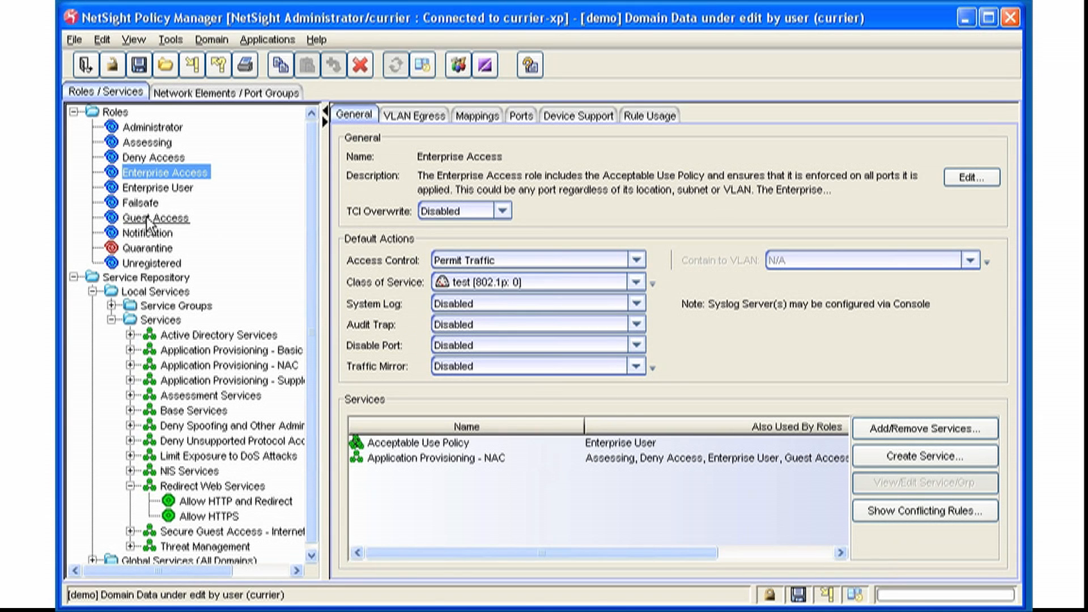
Step: Start a new Create Class of Service form from the Failsafe role's Class of Service field
{"action": "left_click", "coordinate": [139, 202]}
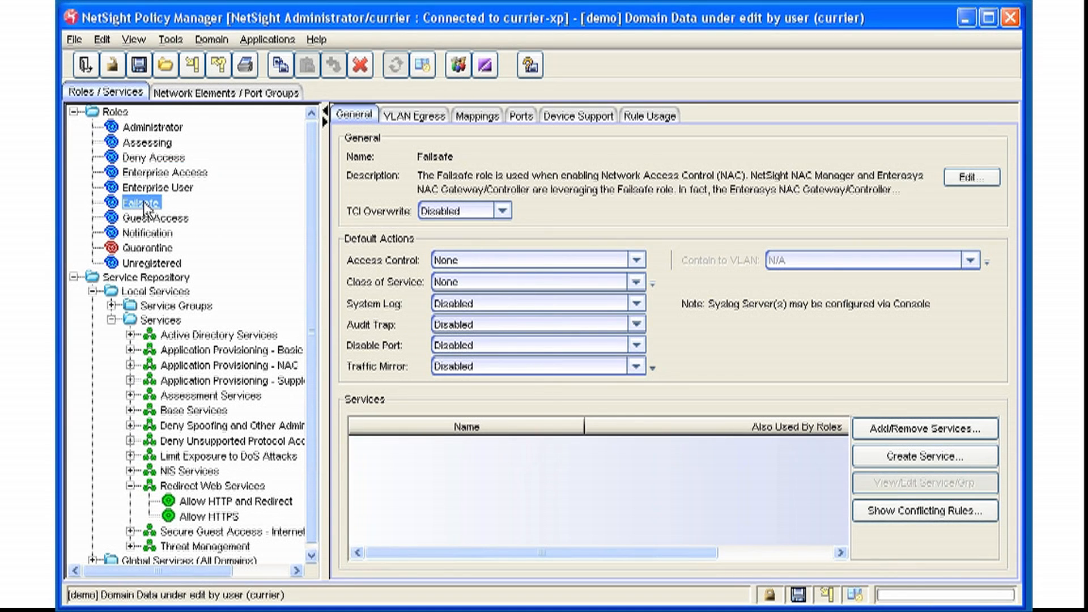
{"action": "mouse_move", "coordinate": [443, 345]}
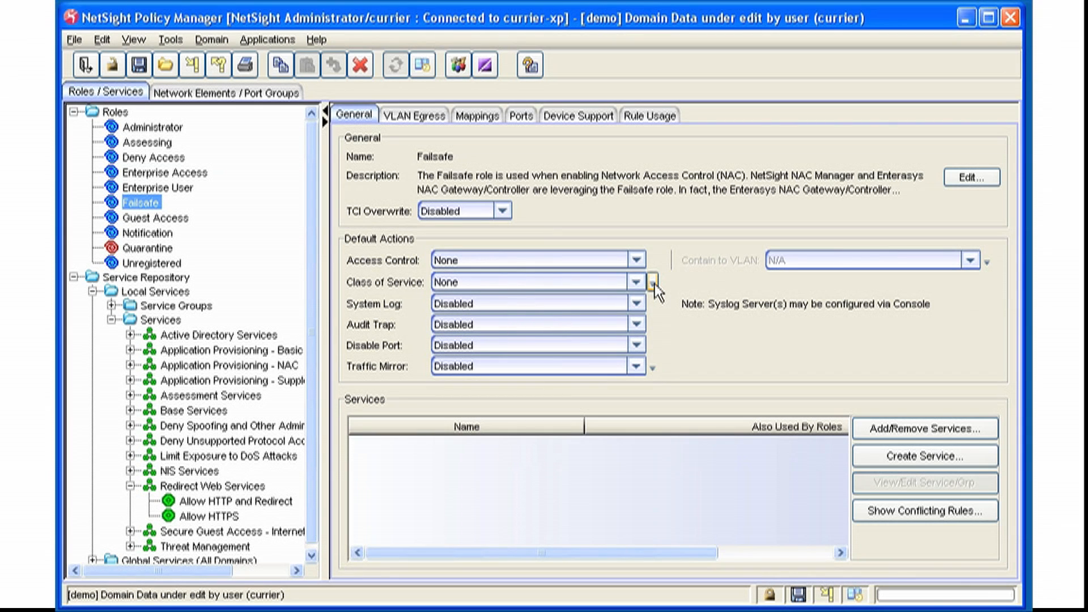
{"action": "left_click", "coordinate": [633, 283]}
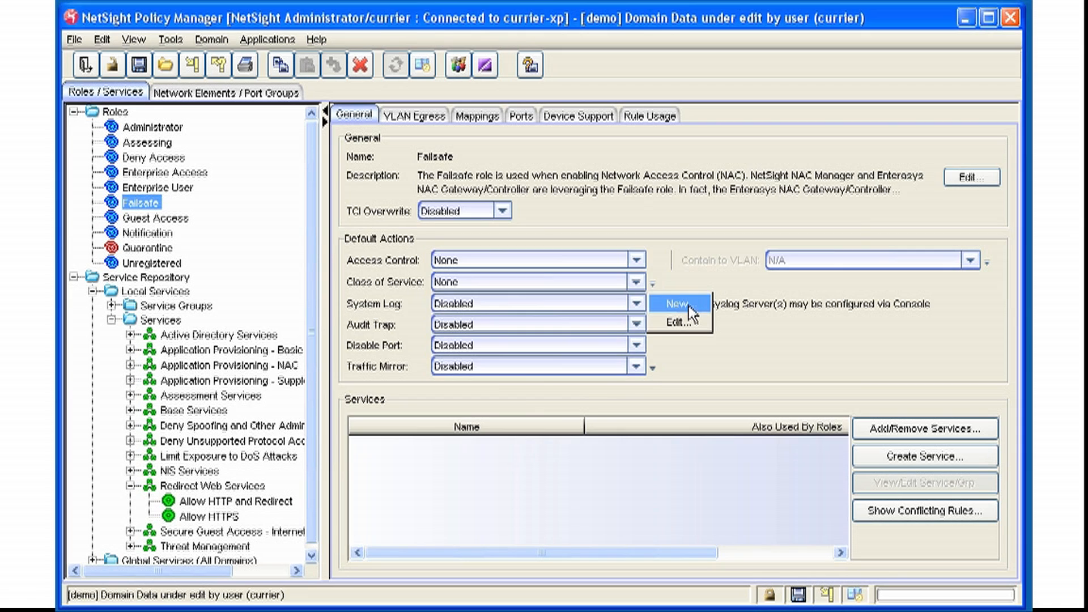
{"action": "left_click", "coordinate": [677, 304]}
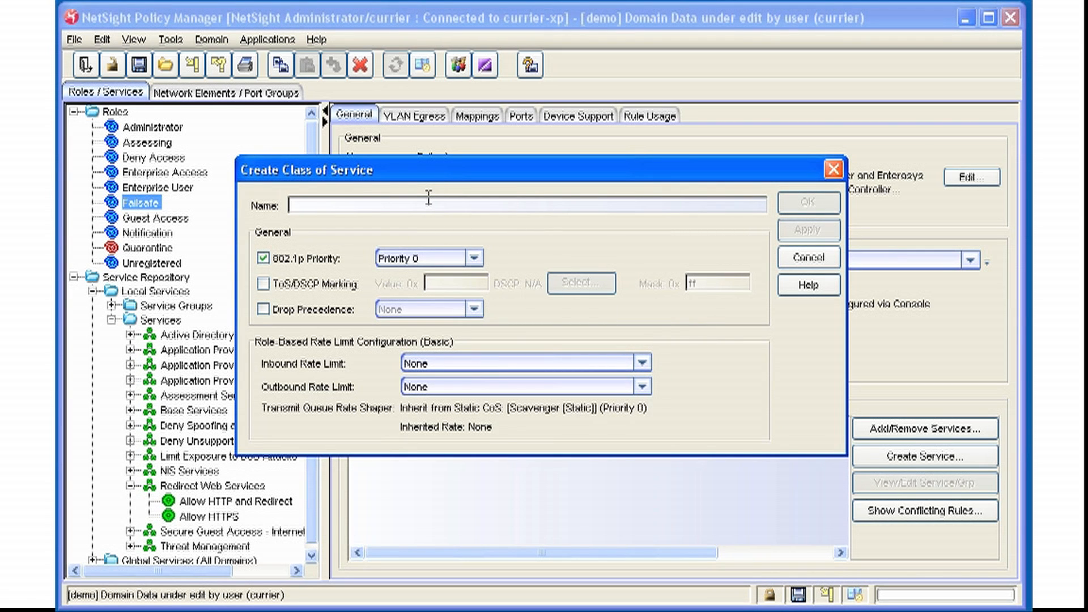
Step: Name the new class of service test-1 and list the inbound rate limit choices
{"action": "type", "text": "text"}
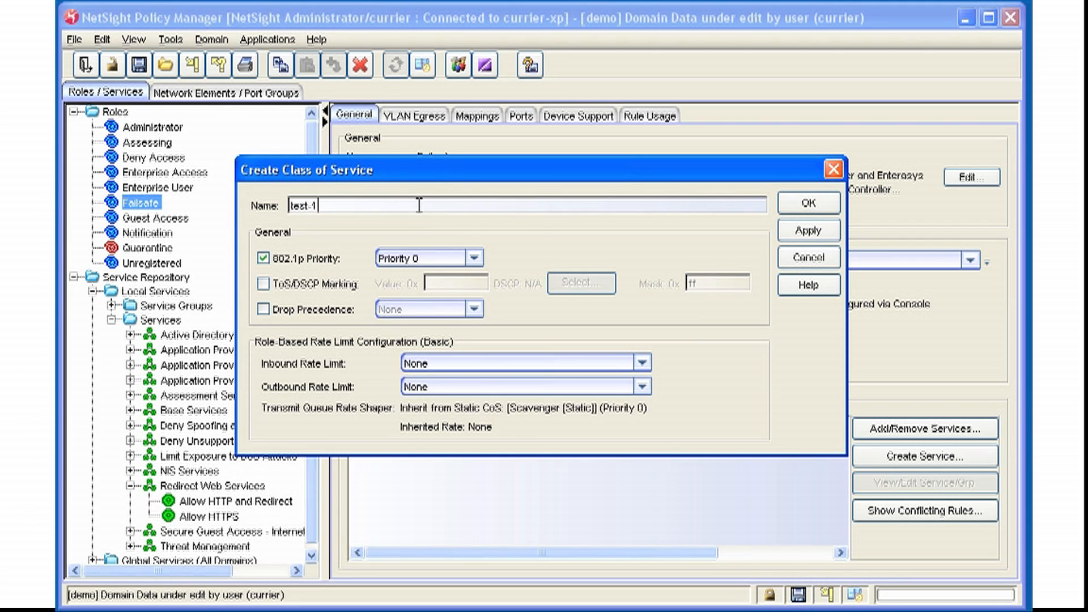
{"action": "mouse_move", "coordinate": [311, 249]}
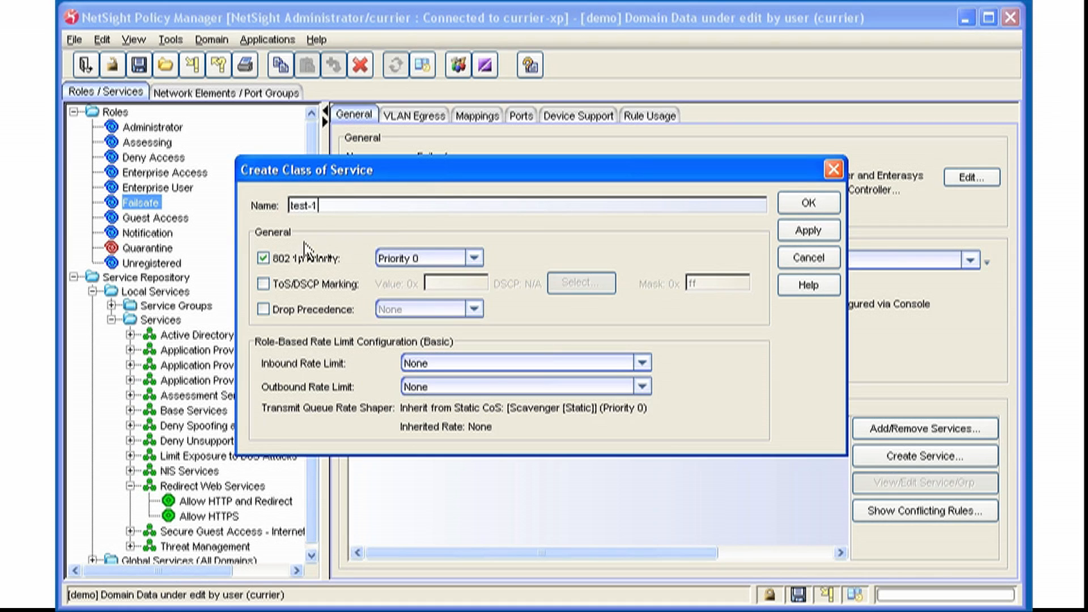
{"action": "mouse_move", "coordinate": [364, 271]}
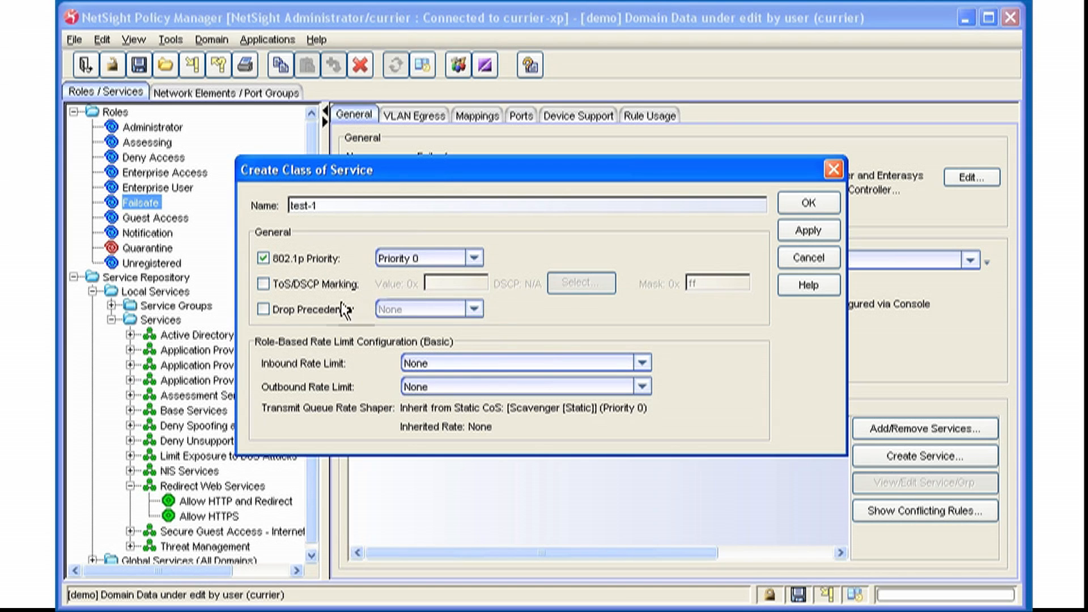
{"action": "mouse_move", "coordinate": [366, 393]}
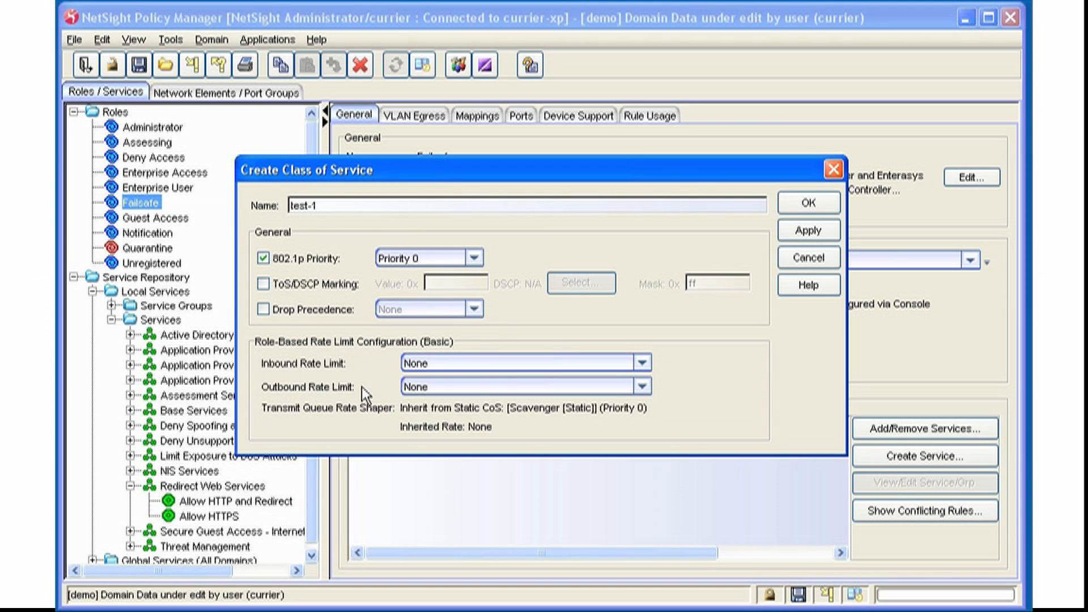
{"action": "left_click", "coordinate": [641, 363]}
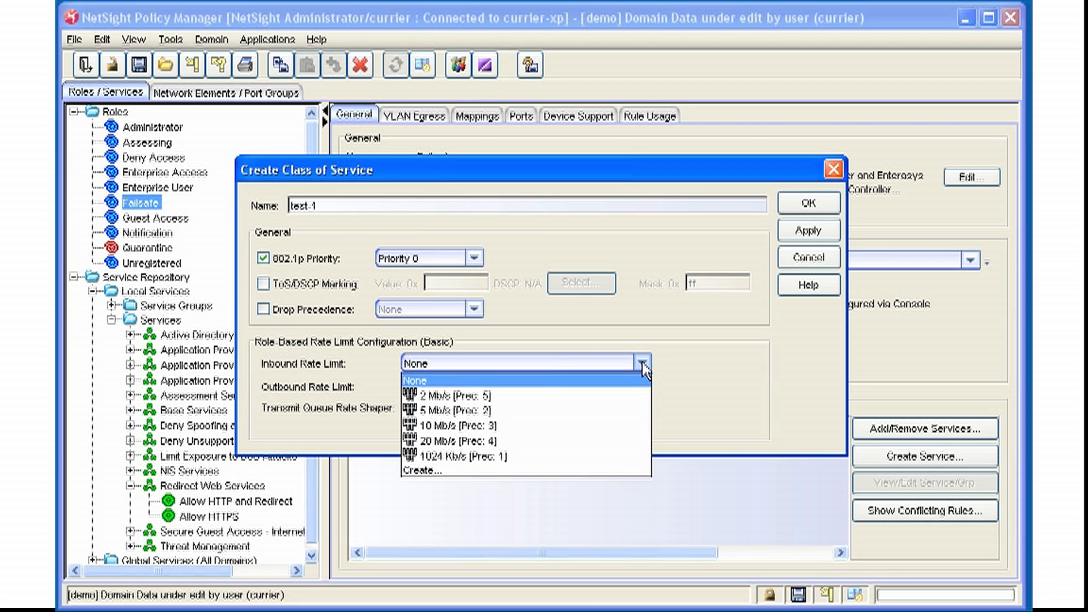
Step: Define a new inbound rate limit of 1 Mb/s for test-1 and confirm it
{"action": "left_click", "coordinate": [417, 469]}
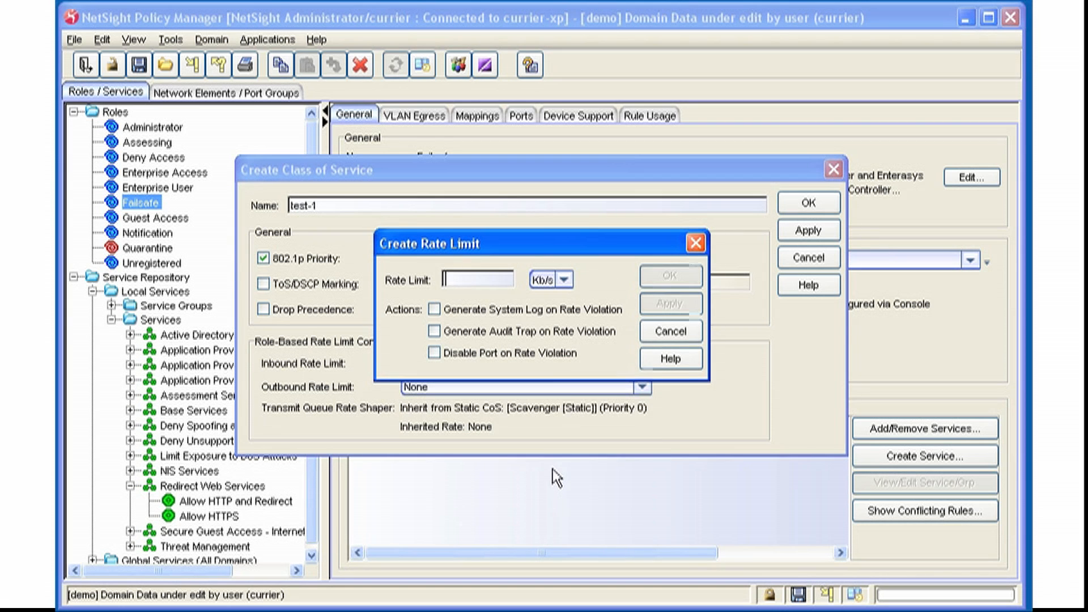
{"action": "type", "text": "1"}
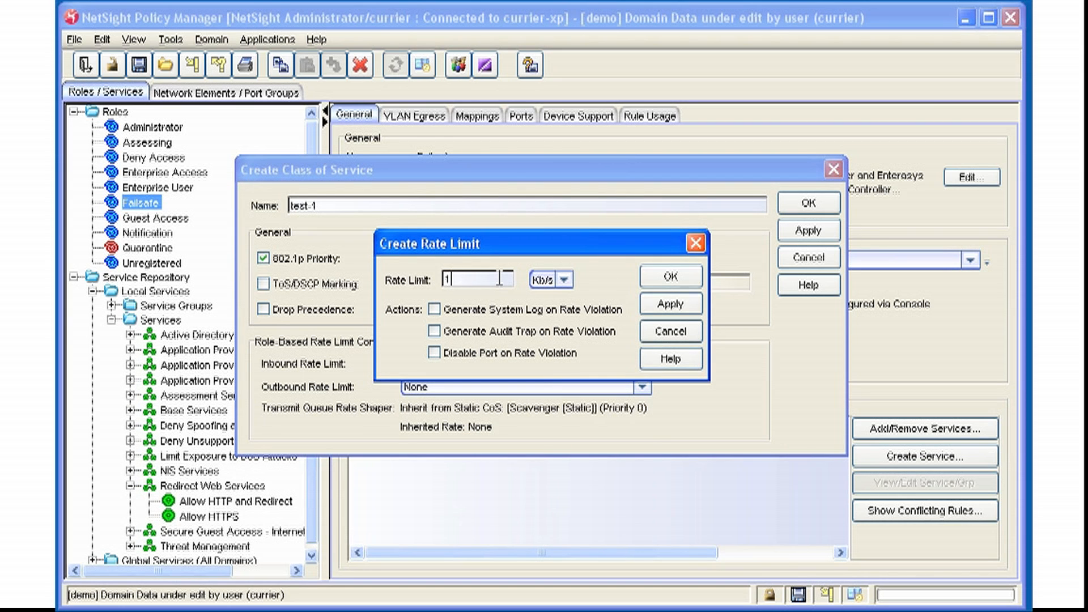
{"action": "left_click", "coordinate": [566, 278]}
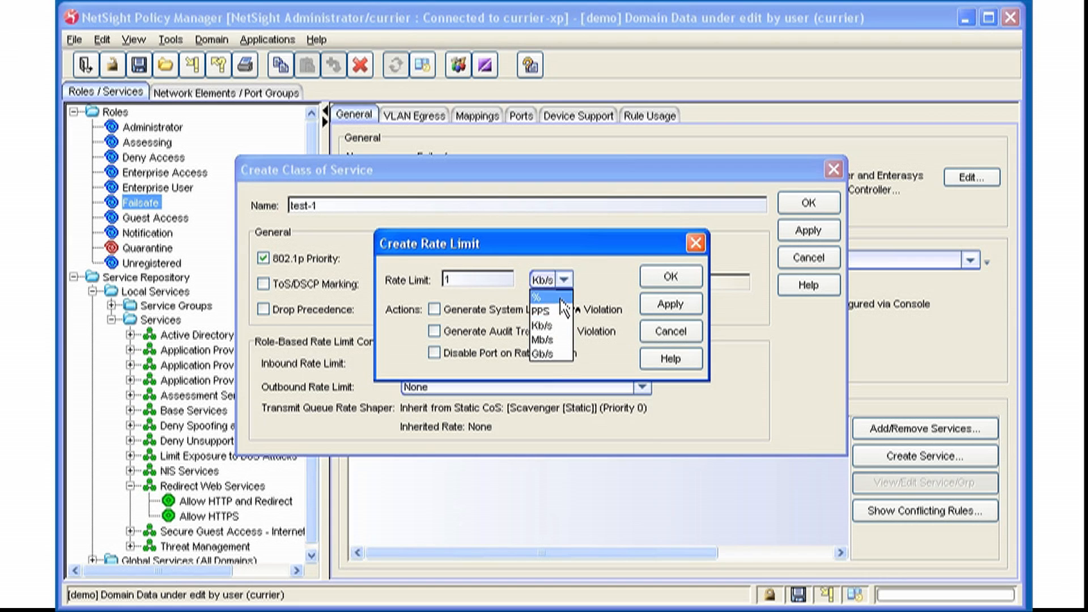
{"action": "left_click", "coordinate": [544, 341]}
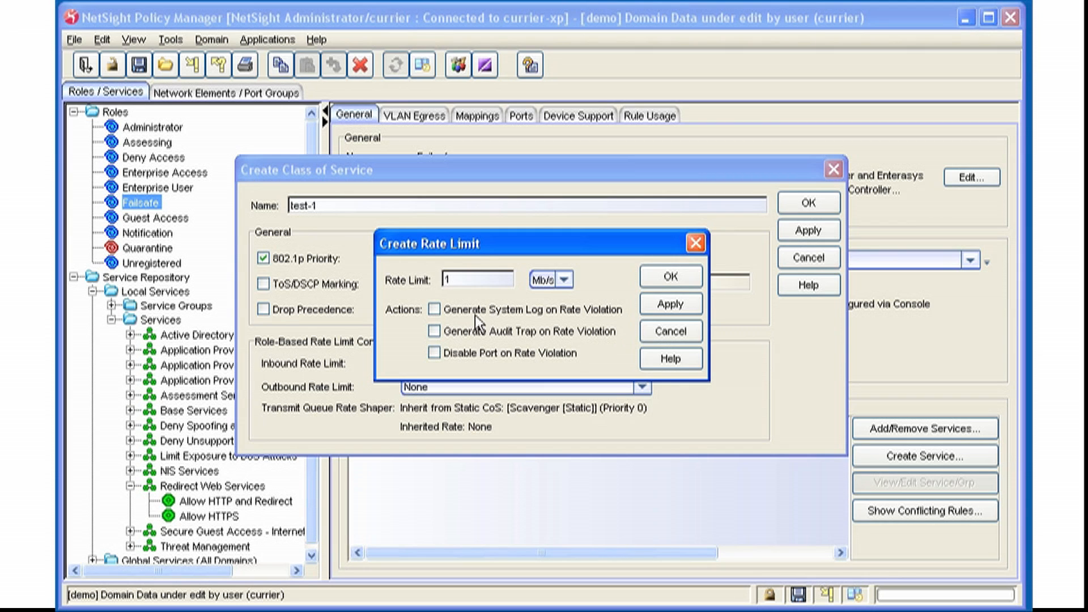
{"action": "mouse_move", "coordinate": [441, 334]}
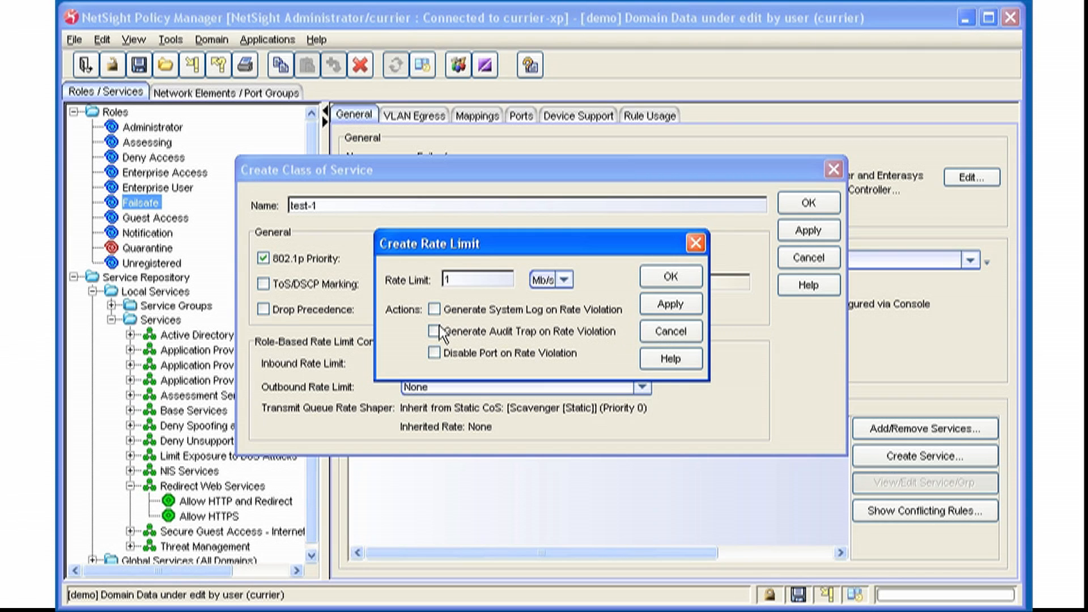
{"action": "left_click", "coordinate": [669, 277]}
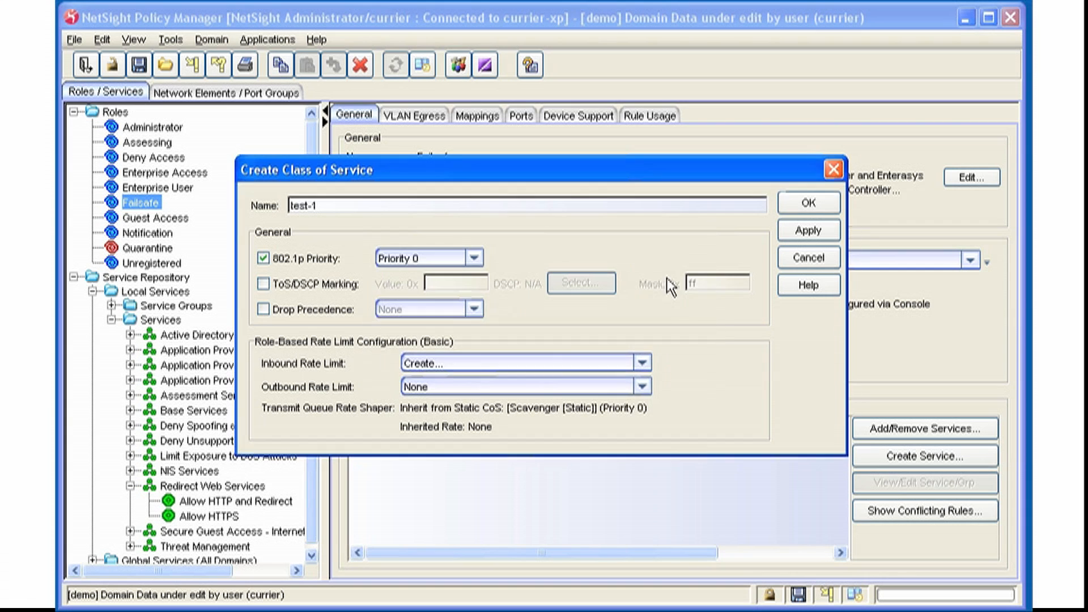
Step: Confirm test-1 so Failsafe's Class of Service shows test-1 (802.1p: 0)
{"action": "left_click", "coordinate": [807, 202]}
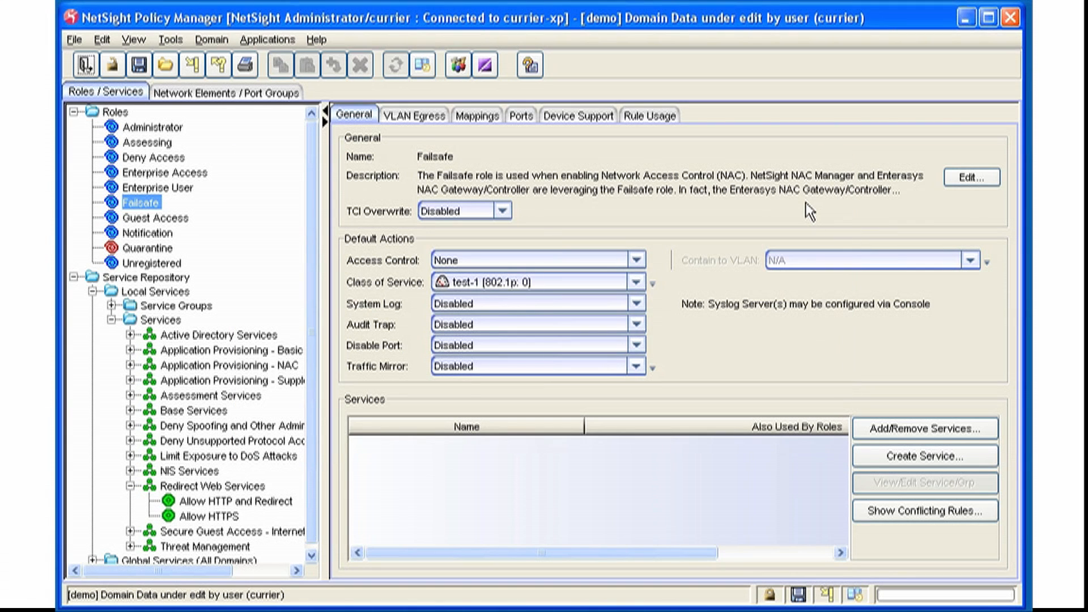
{"action": "mouse_move", "coordinate": [373, 283]}
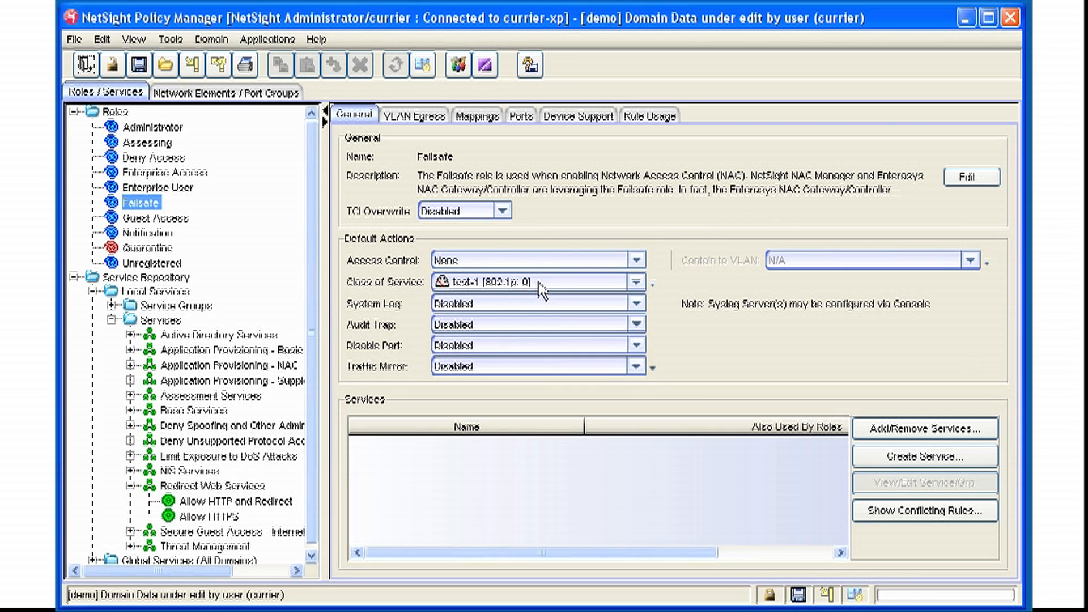
{"action": "mouse_move", "coordinate": [419, 249]}
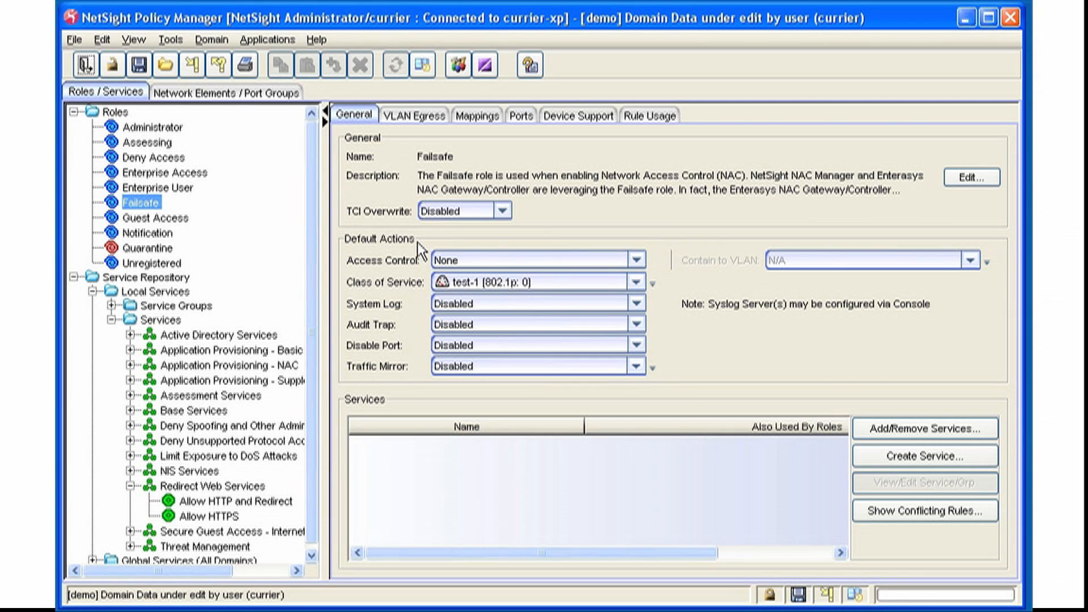
{"action": "mouse_move", "coordinate": [209, 97]}
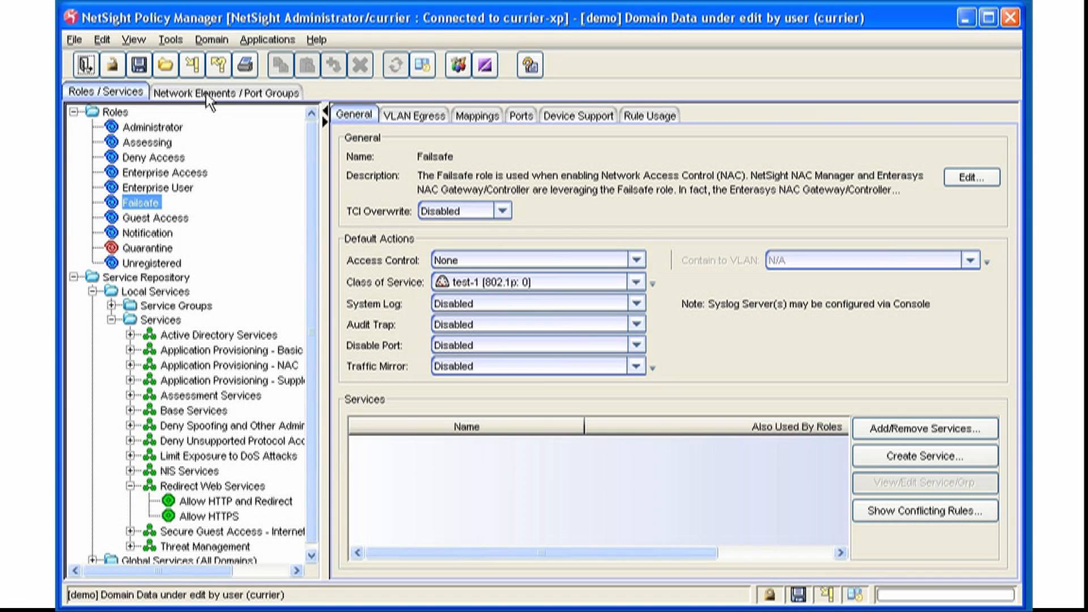
Step: Switch to the Network Elements / Port Groups view to reach device 192.168.1.70
{"action": "left_click", "coordinate": [224, 91]}
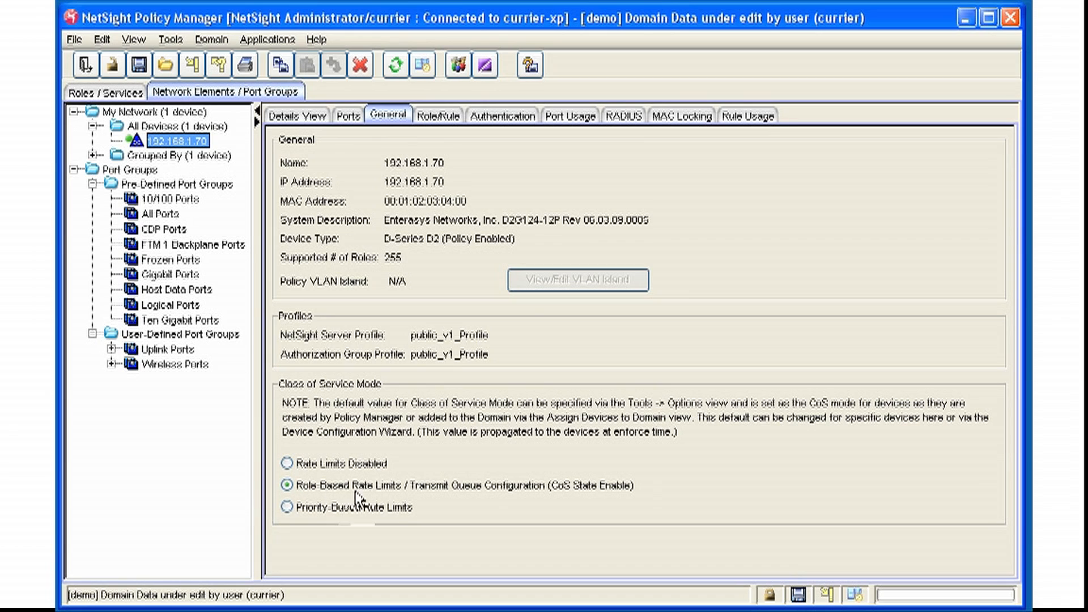
{"action": "mouse_move", "coordinate": [507, 499]}
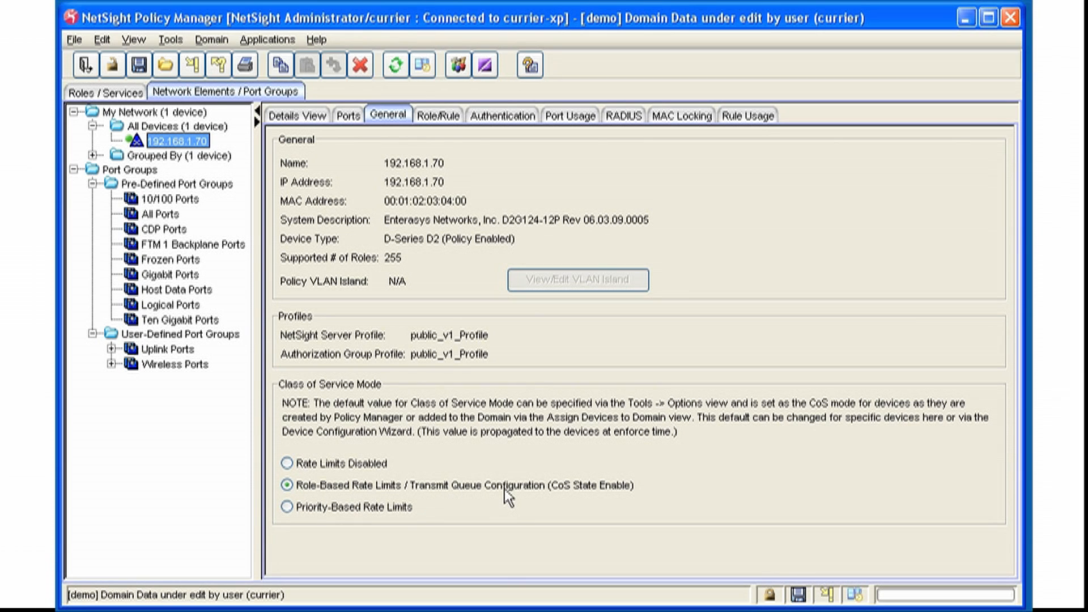